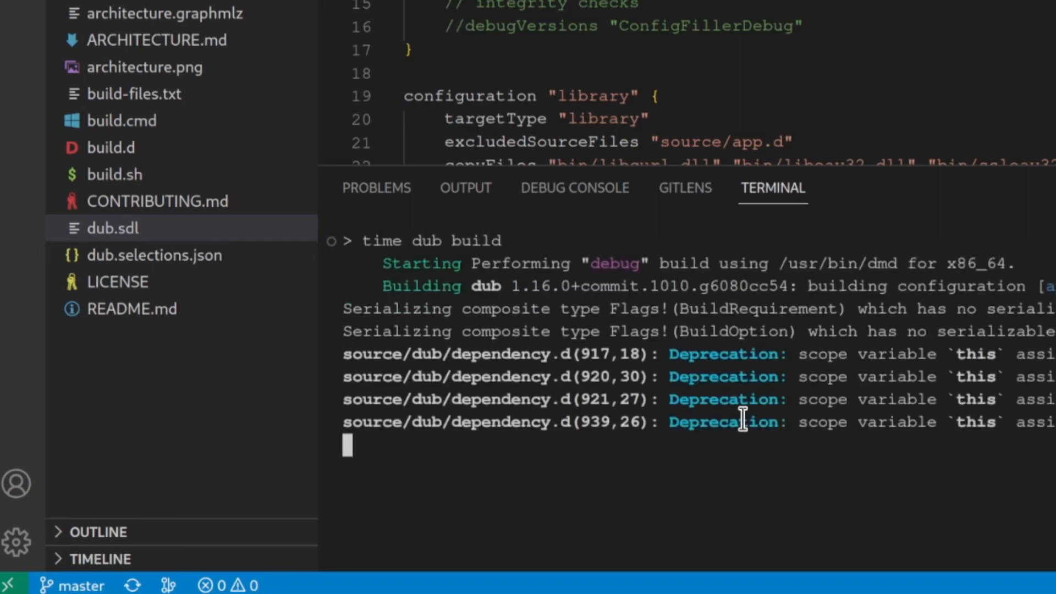
Step: Scroll through the timed dub build output and its deprecation warnings
{"action": "scroll", "scroll_direction": "down", "scroll_amount": 3}
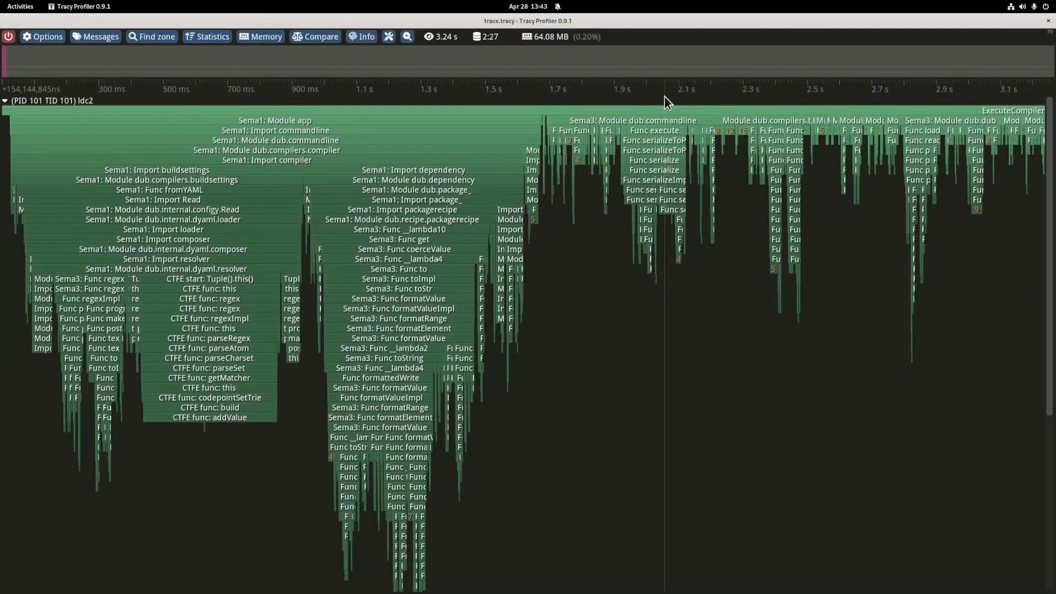
{"action": "mouse_move", "coordinate": [882, 228]}
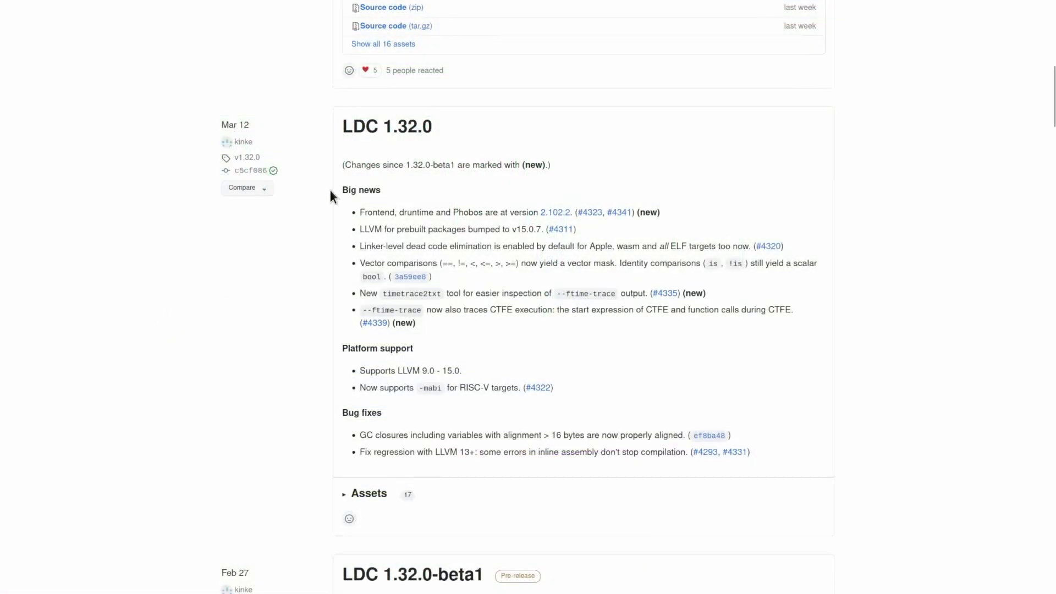
{"action": "mouse_move", "coordinate": [461, 138]}
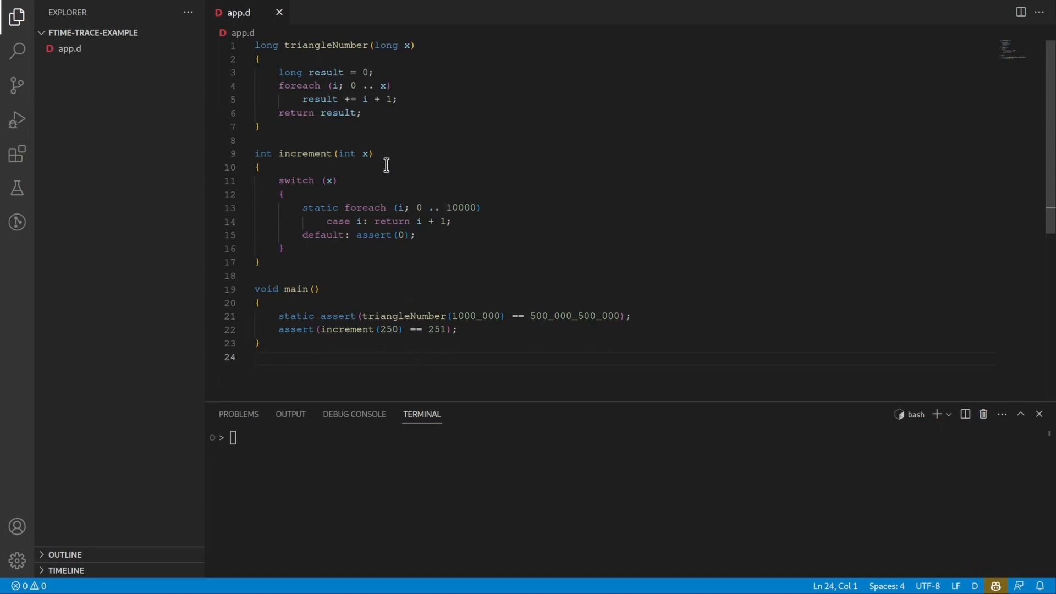
{"action": "mouse_move", "coordinate": [351, 126]}
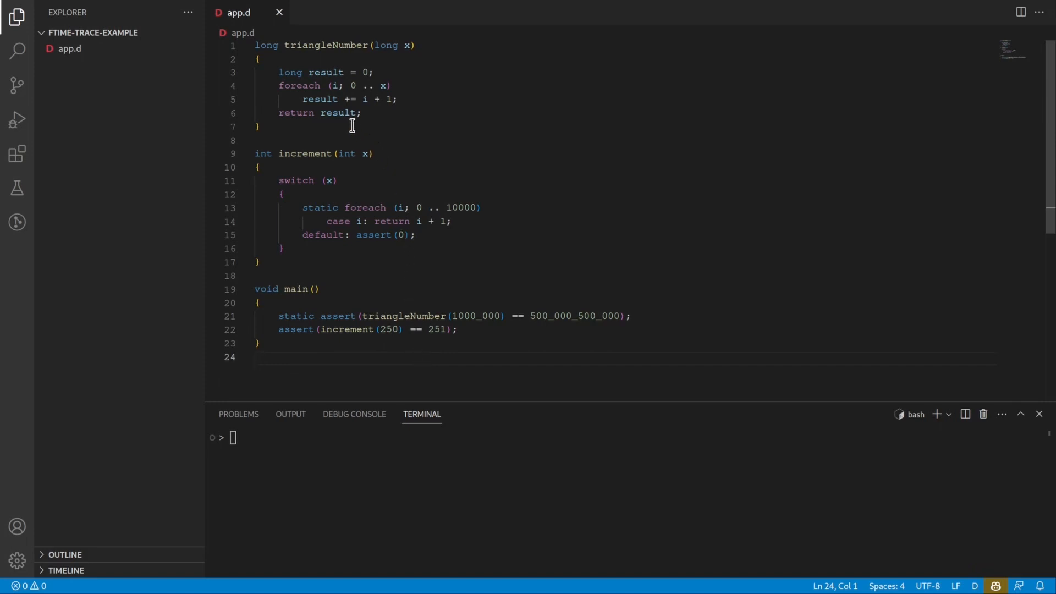
{"action": "mouse_move", "coordinate": [345, 45]}
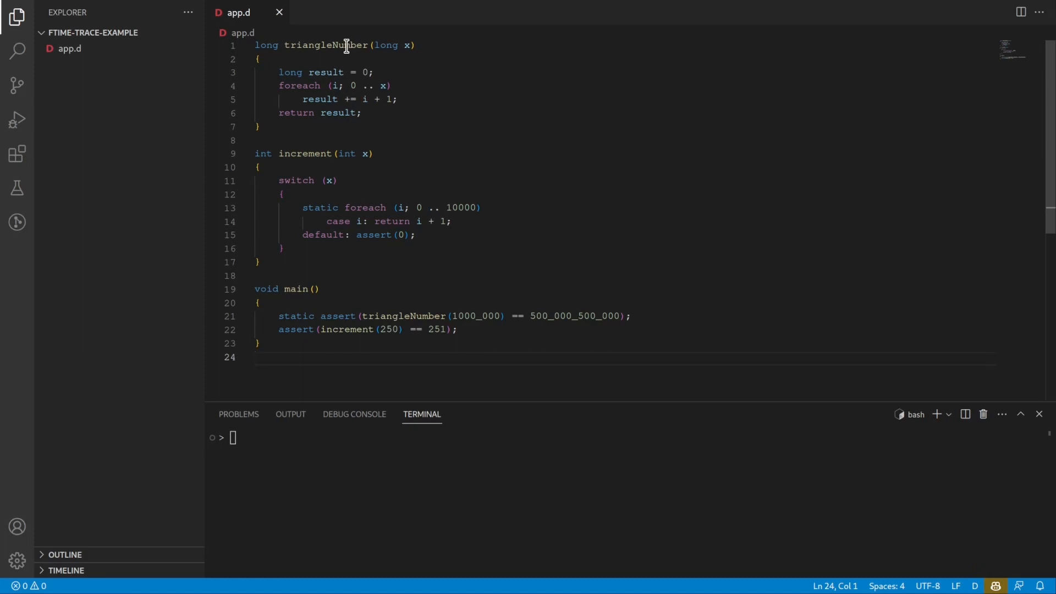
{"action": "mouse_move", "coordinate": [351, 85]}
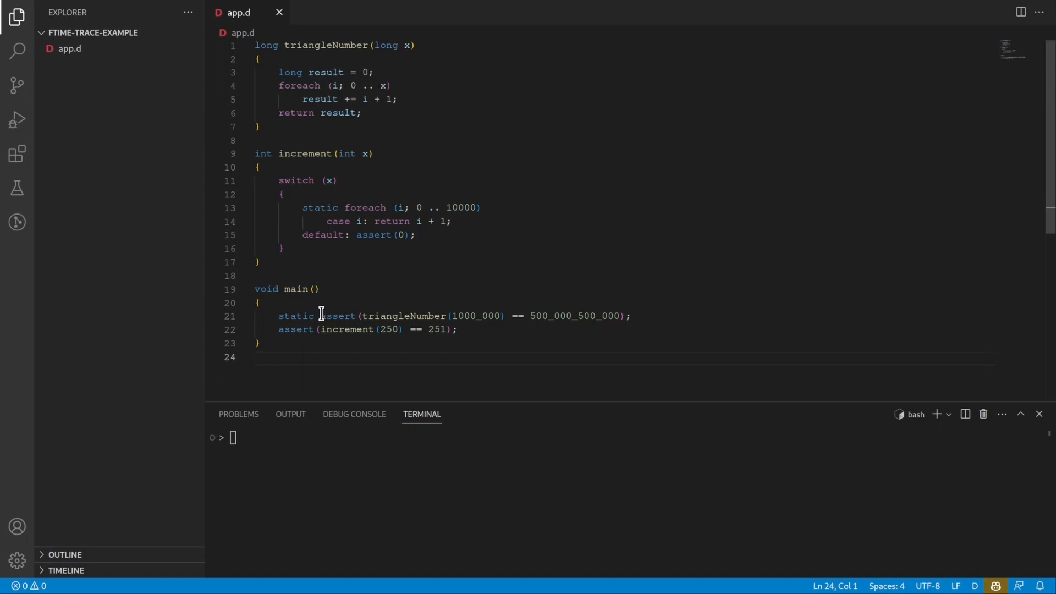
{"action": "mouse_move", "coordinate": [321, 313]}
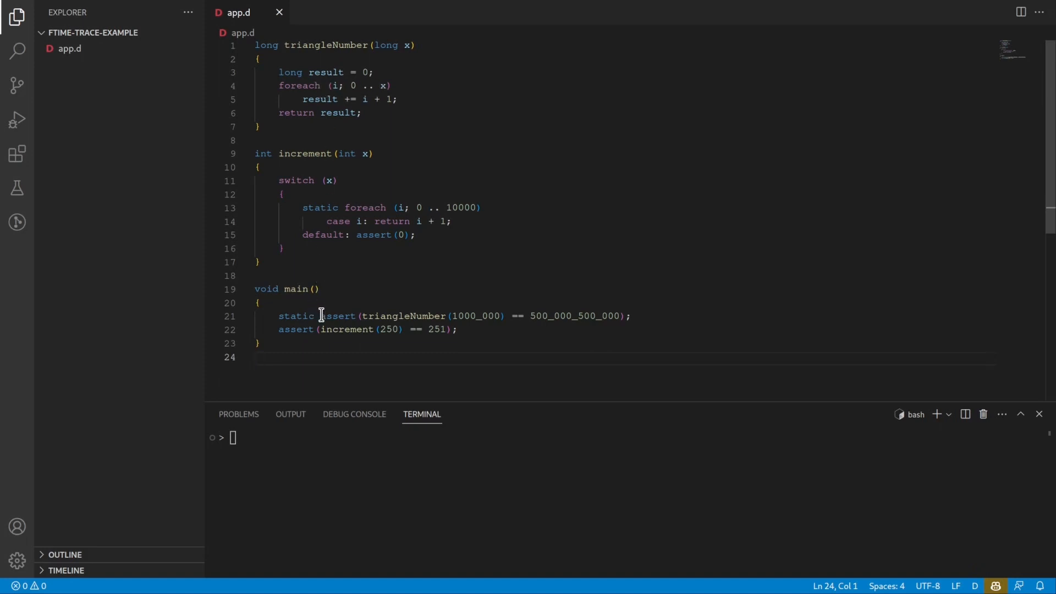
{"action": "mouse_move", "coordinate": [475, 317]}
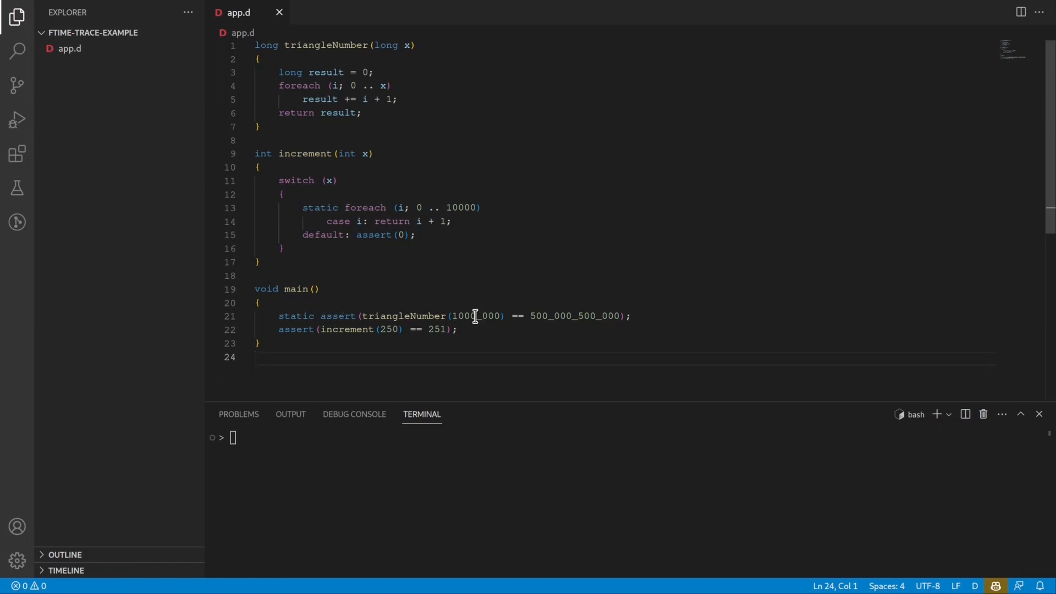
{"action": "mouse_move", "coordinate": [405, 85]}
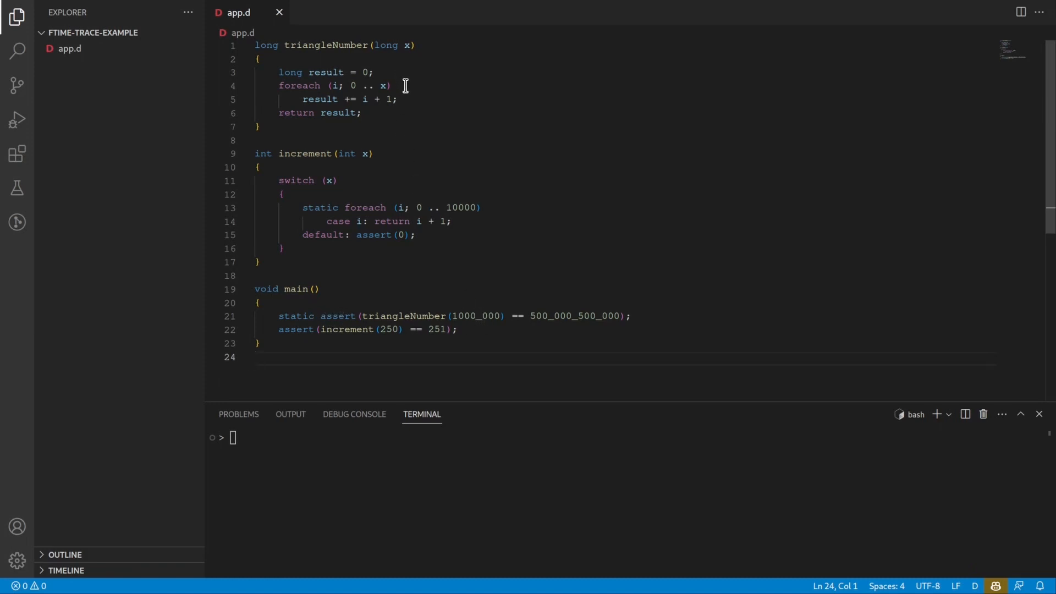
{"action": "mouse_move", "coordinate": [409, 99]}
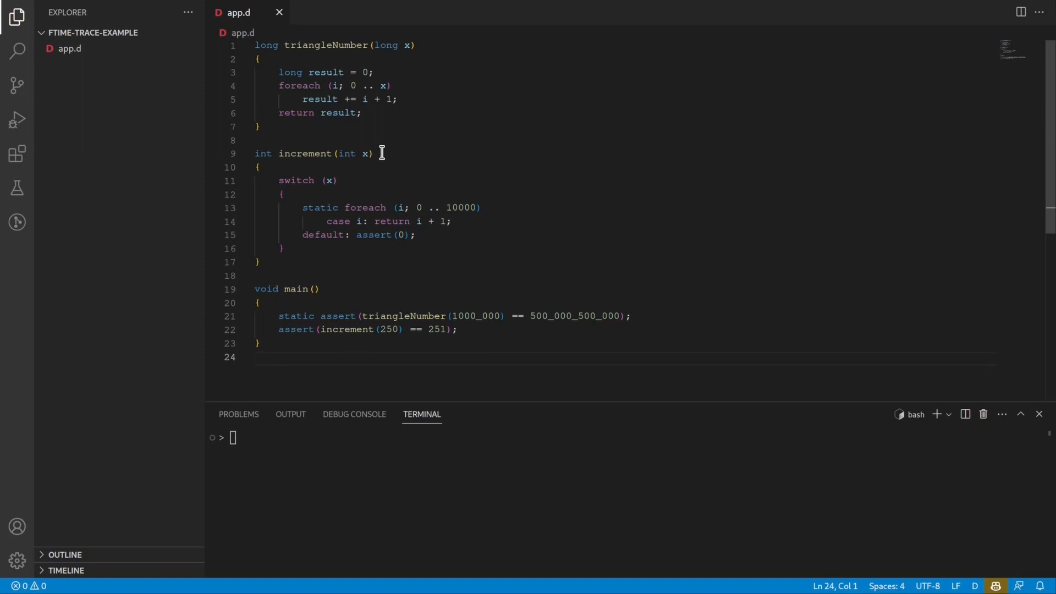
{"action": "mouse_move", "coordinate": [327, 247]}
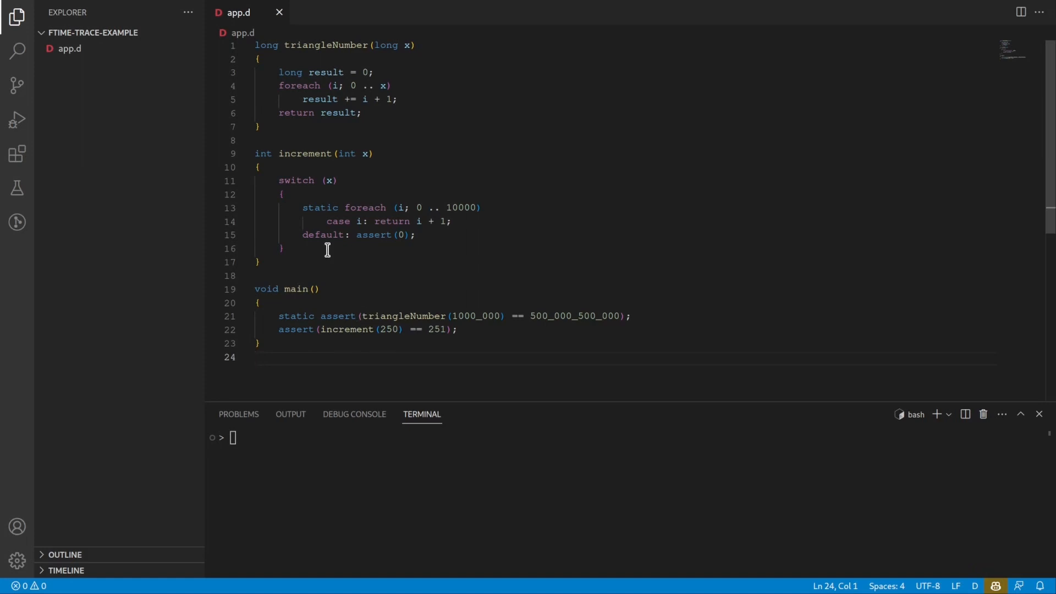
{"action": "mouse_move", "coordinate": [385, 208]}
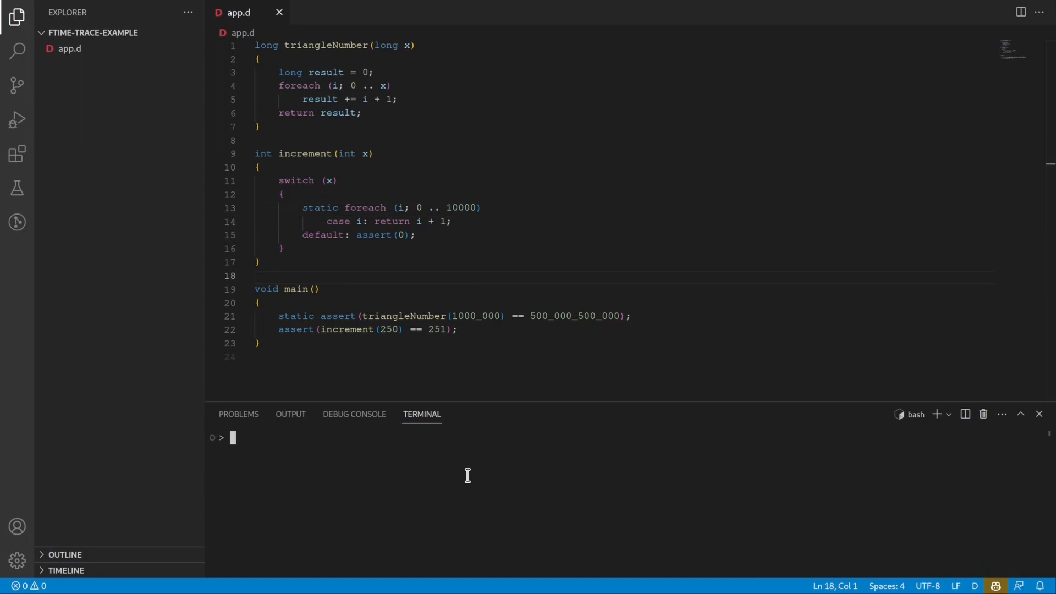
Step: Compile app.d with `ldc2 app.d -ftime-trace` and open the generated app.o.time-trace file
{"action": "type", "text": "ldc2 app.d"}
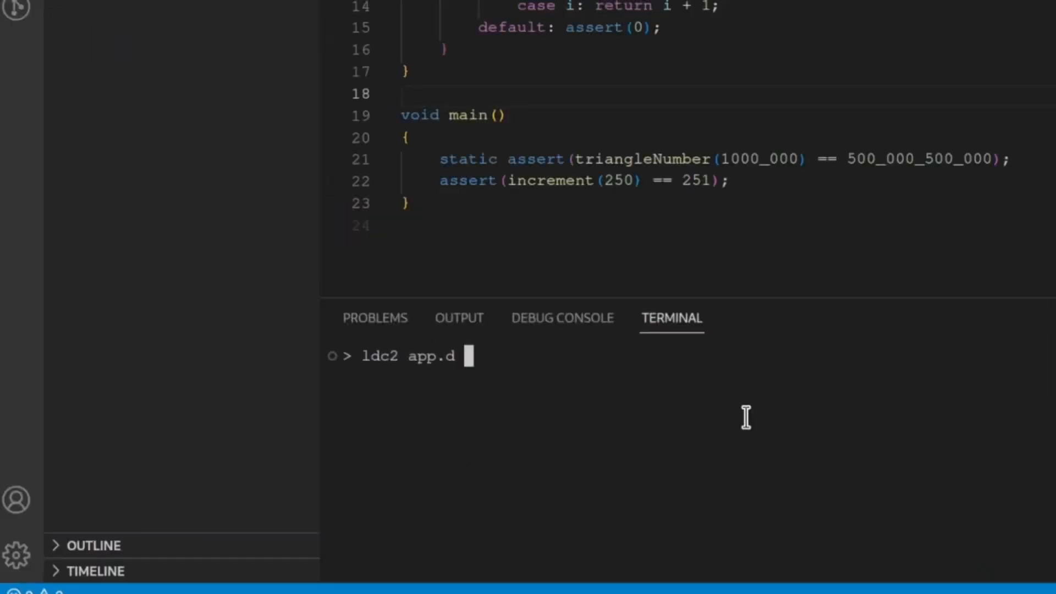
{"action": "type", "text": "-ftime-trace"}
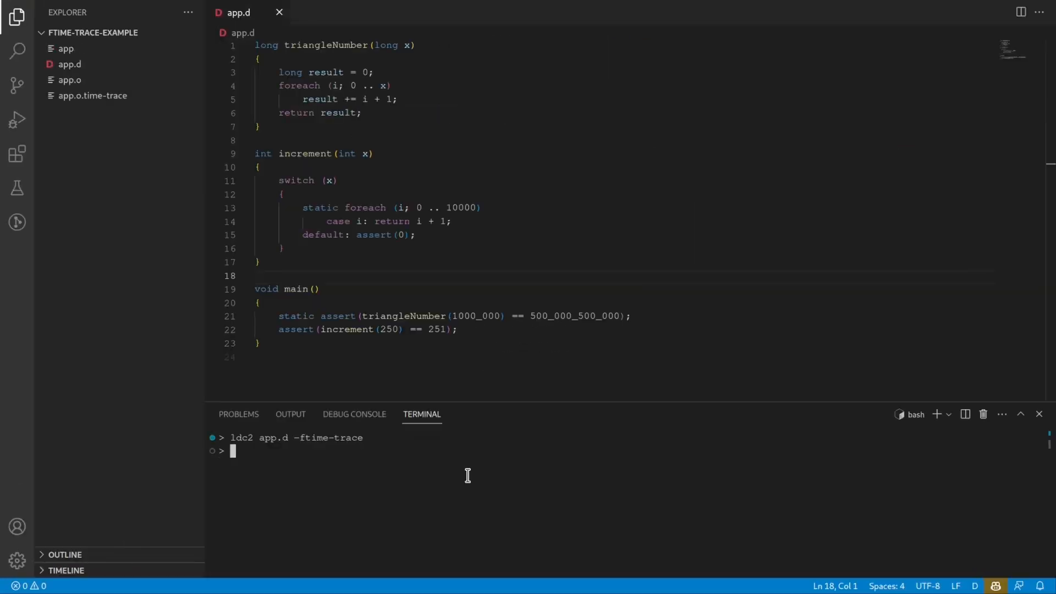
{"action": "left_click", "coordinate": [93, 95]}
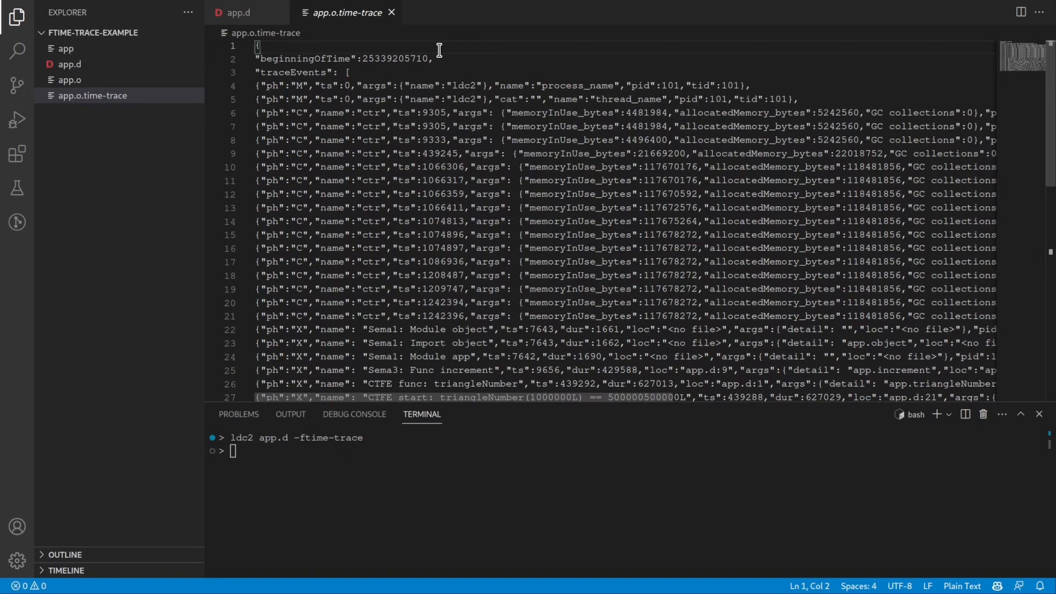
{"action": "mouse_move", "coordinate": [377, 389]}
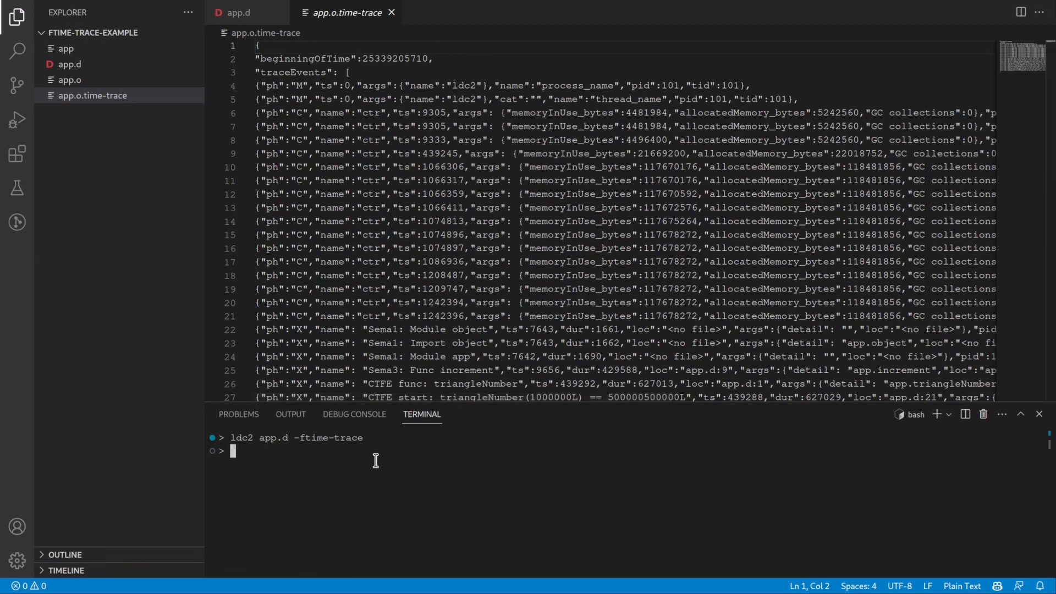
Step: Run `timetrace2txt app.o.time-trace` in the terminal to produce timetrace.txt
{"action": "type", "text": "timetr"}
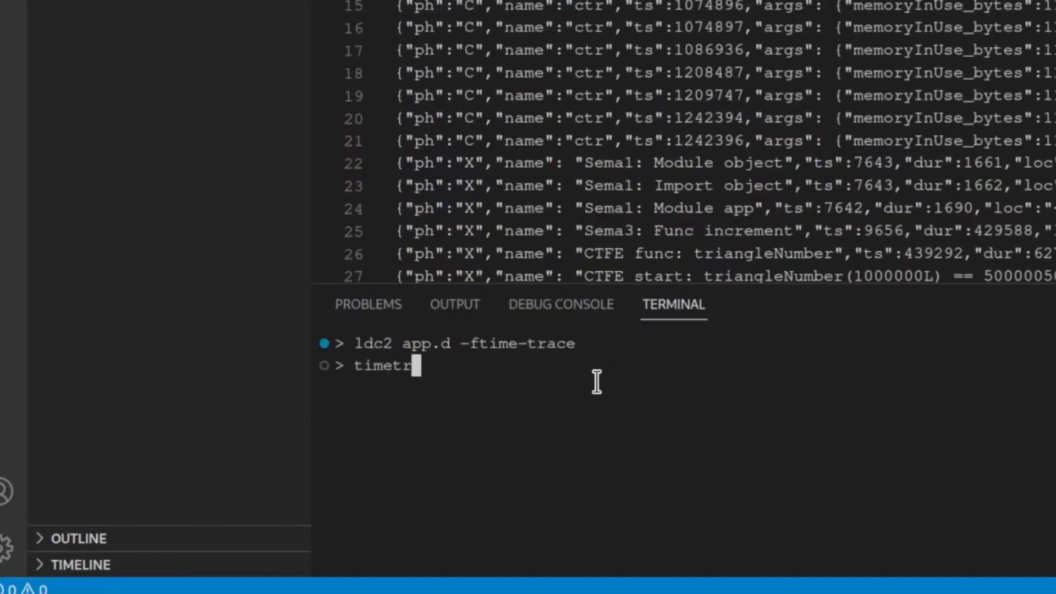
{"action": "type", "text": "ace2txt"}
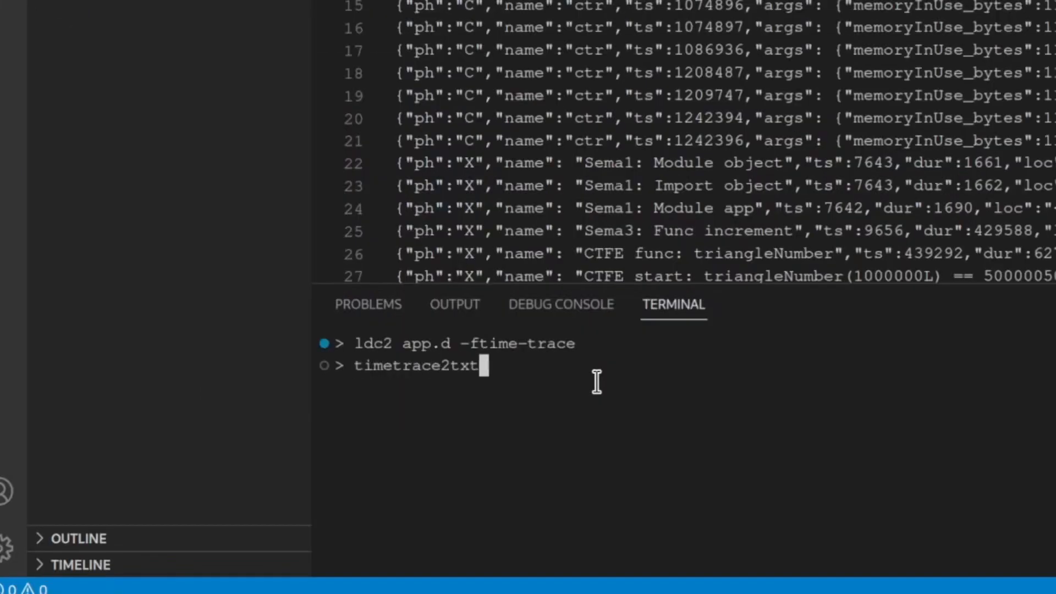
{"action": "type", "text": "app.o.time-trace"}
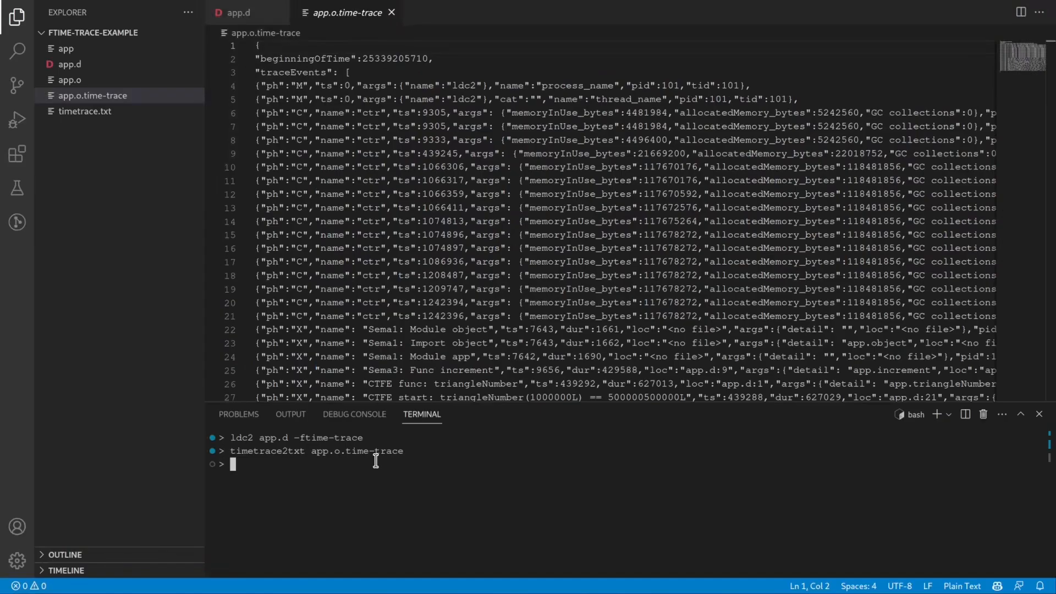
Step: Open timetrace.txt and highlight the ExecuteCompiler entry in the timing breakdown
{"action": "left_click", "coordinate": [85, 110]}
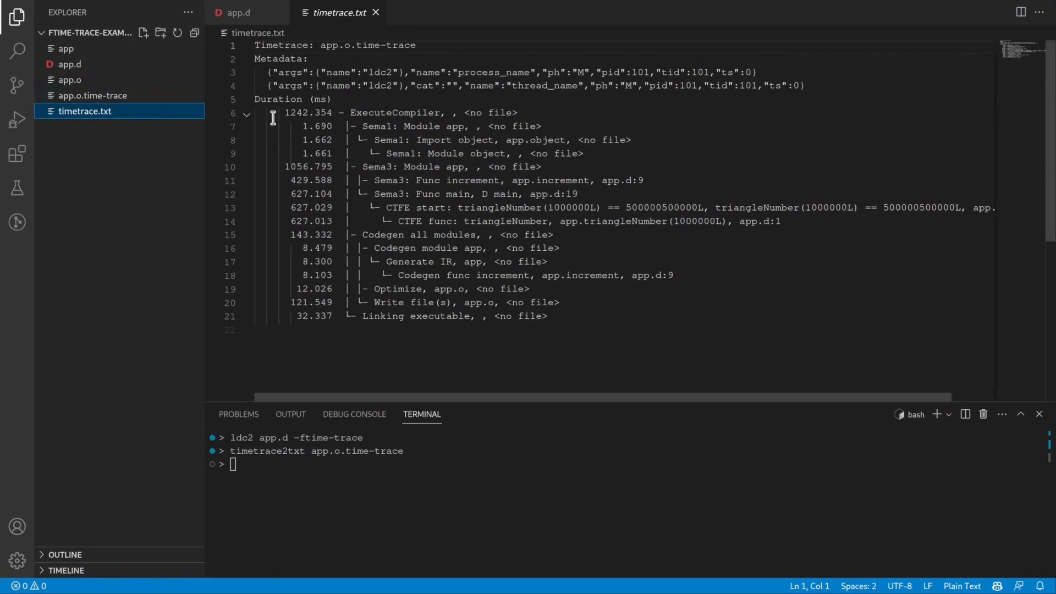
{"action": "left_click", "coordinate": [330, 330]}
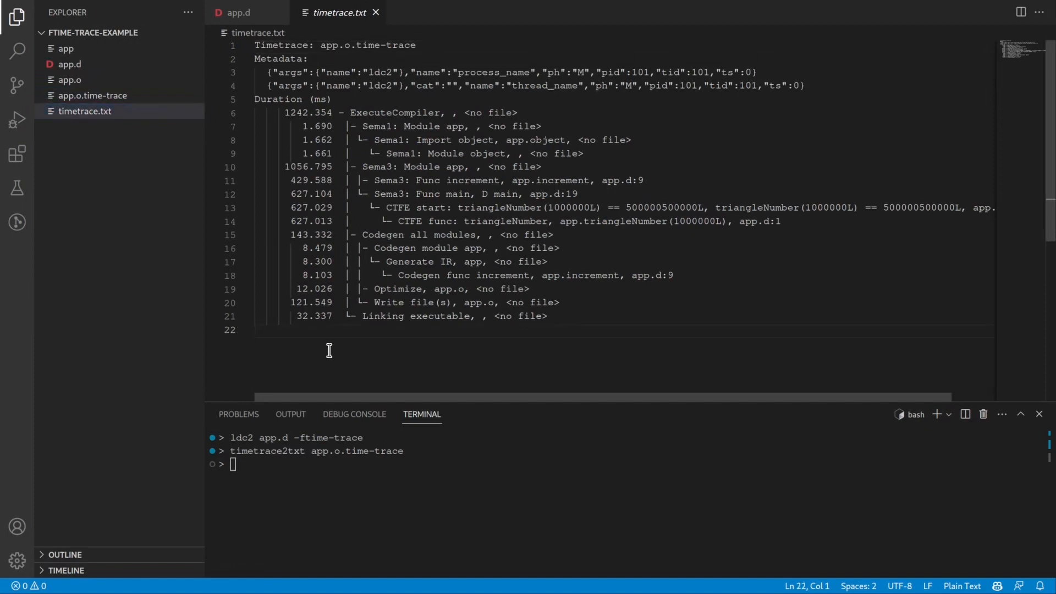
{"action": "double_click", "coordinate": [393, 113]}
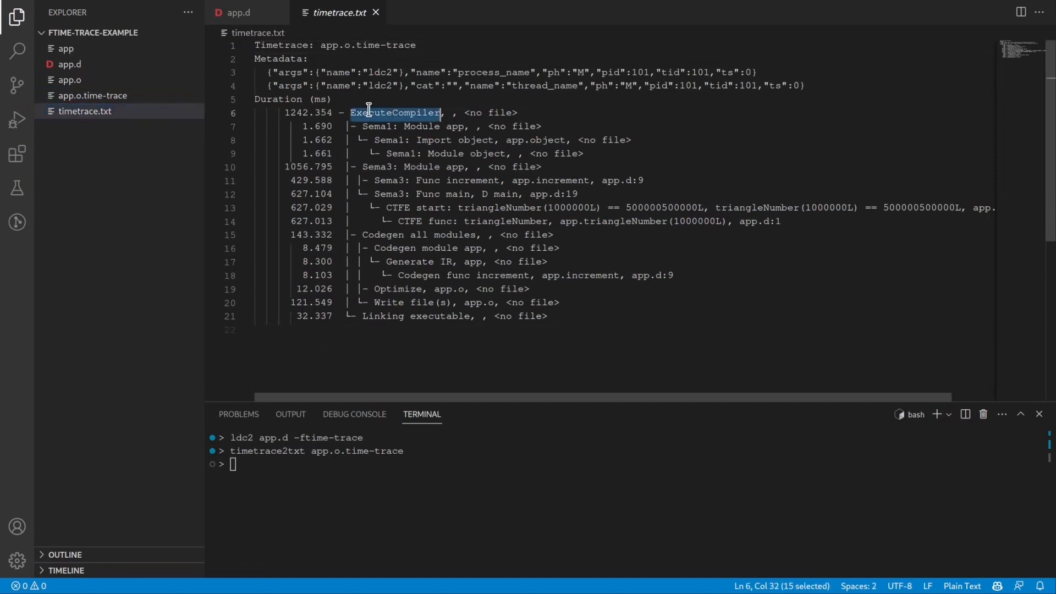
{"action": "left_click", "coordinate": [284, 112]}
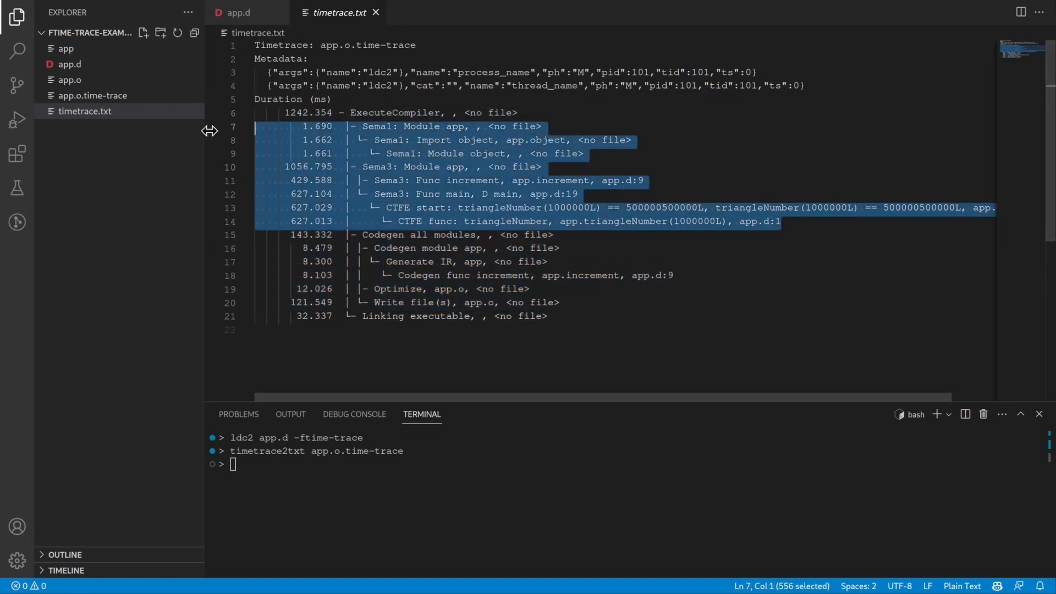
{"action": "left_click", "coordinate": [369, 126]}
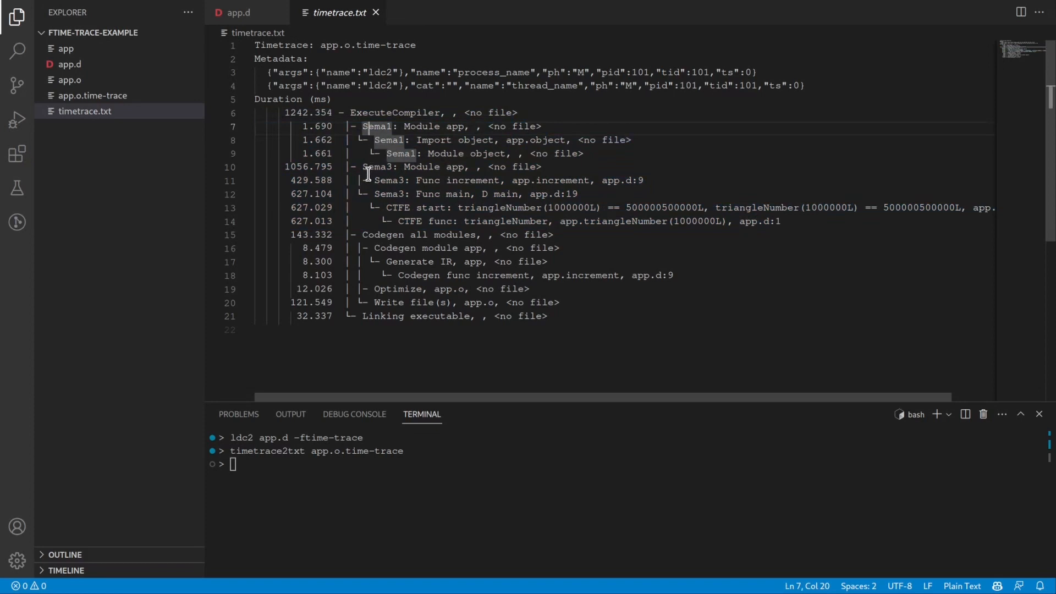
{"action": "mouse_move", "coordinate": [382, 207]}
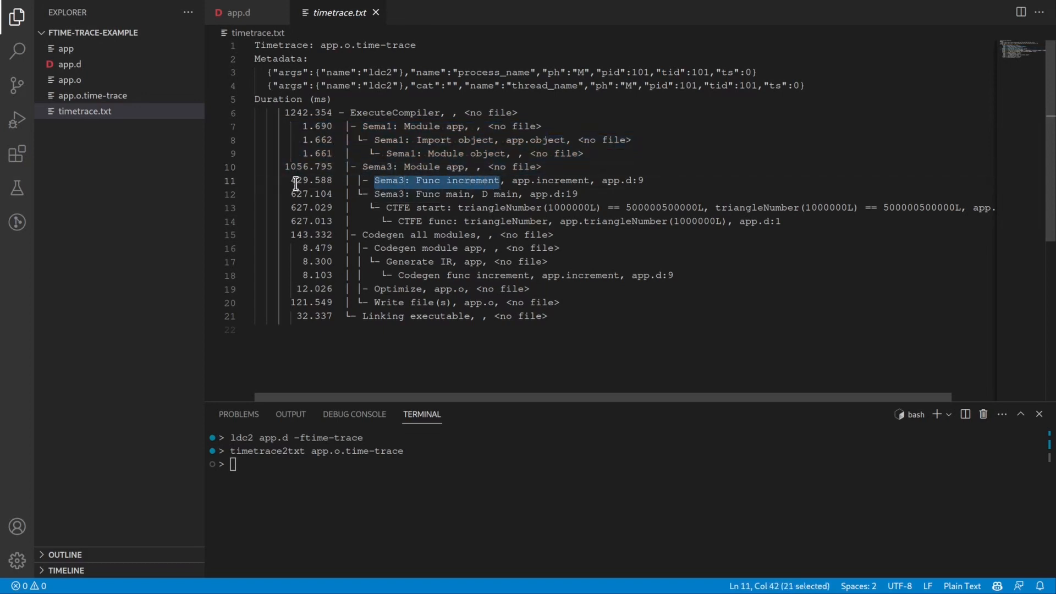
{"action": "left_click", "coordinate": [291, 180]}
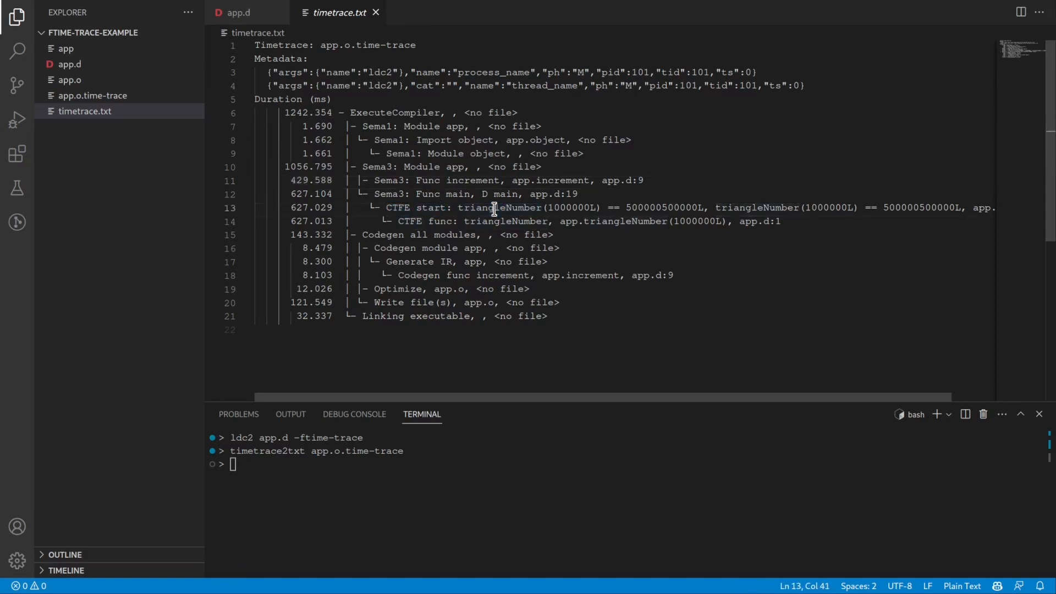
{"action": "double_click", "coordinate": [498, 208]}
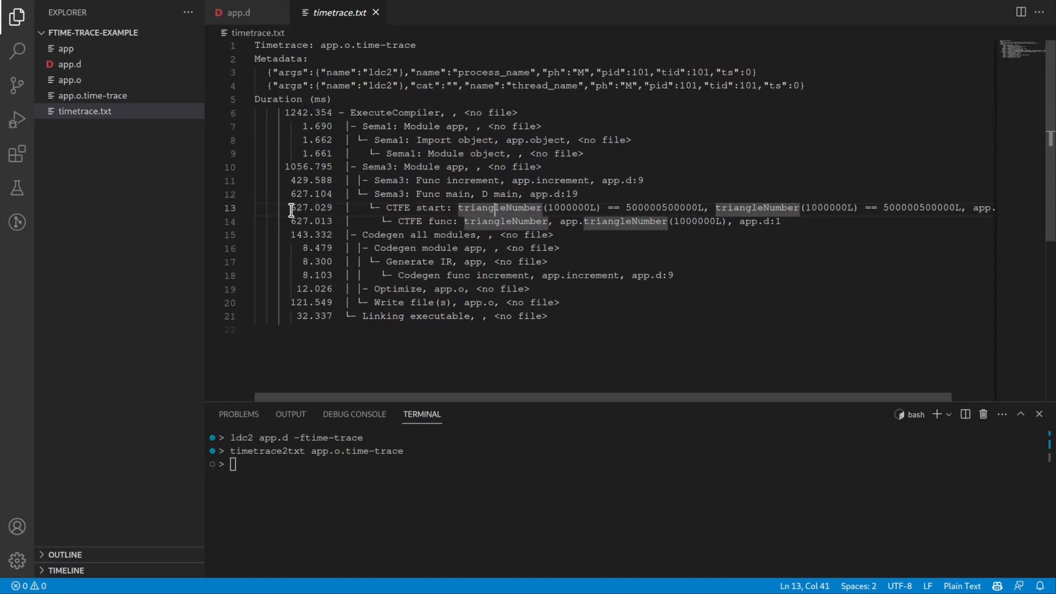
{"action": "left_click", "coordinate": [237, 12]}
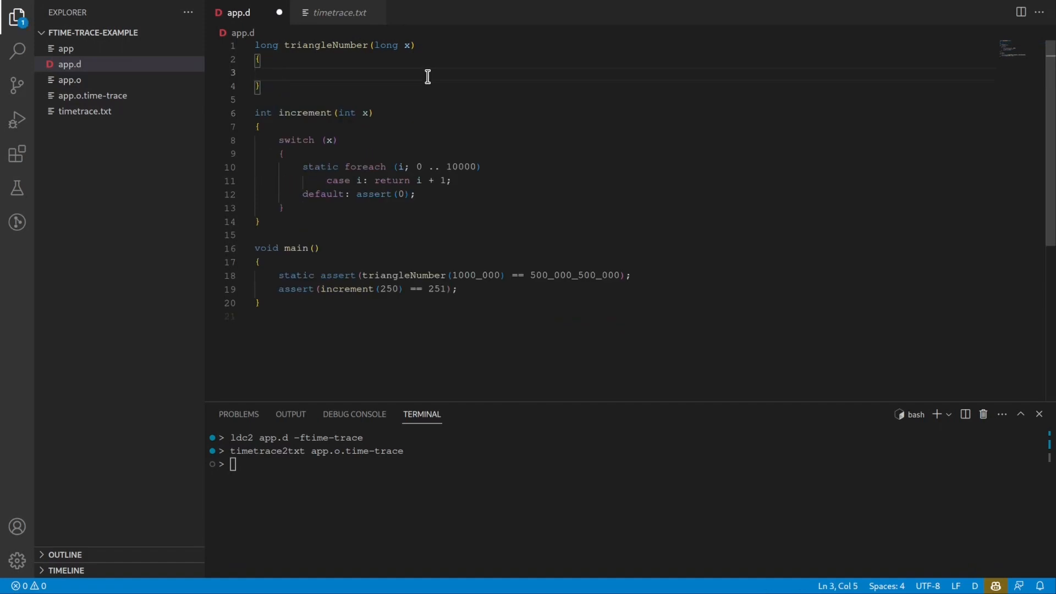
Step: Replace the triangleNumber loop with `return x * (x + 1) / 2;` in app.d
{"action": "type", "text": "return x"}
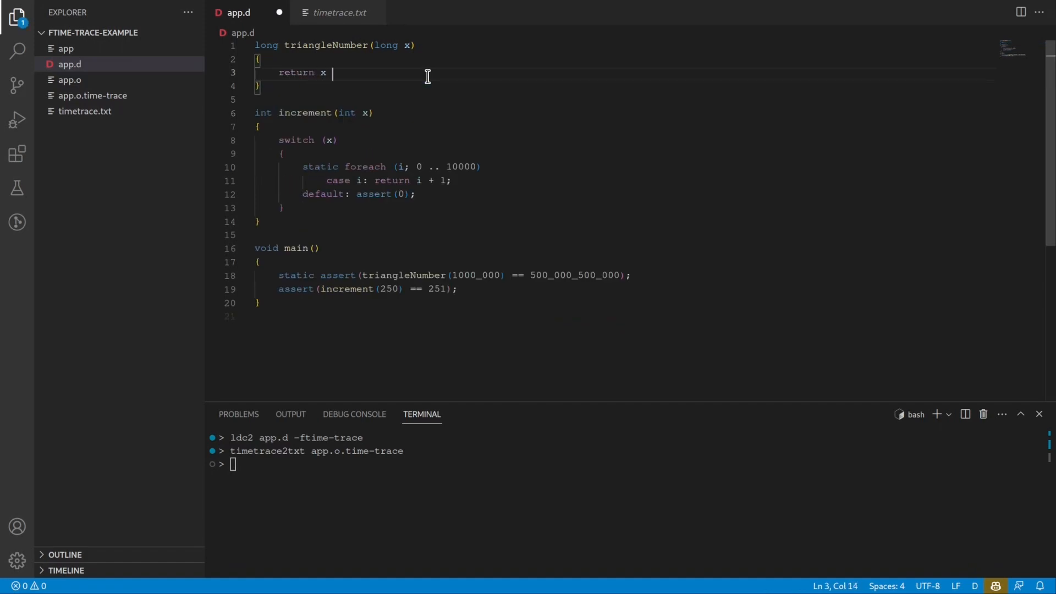
{"action": "type", "text": "* (x + 1) / 2;"}
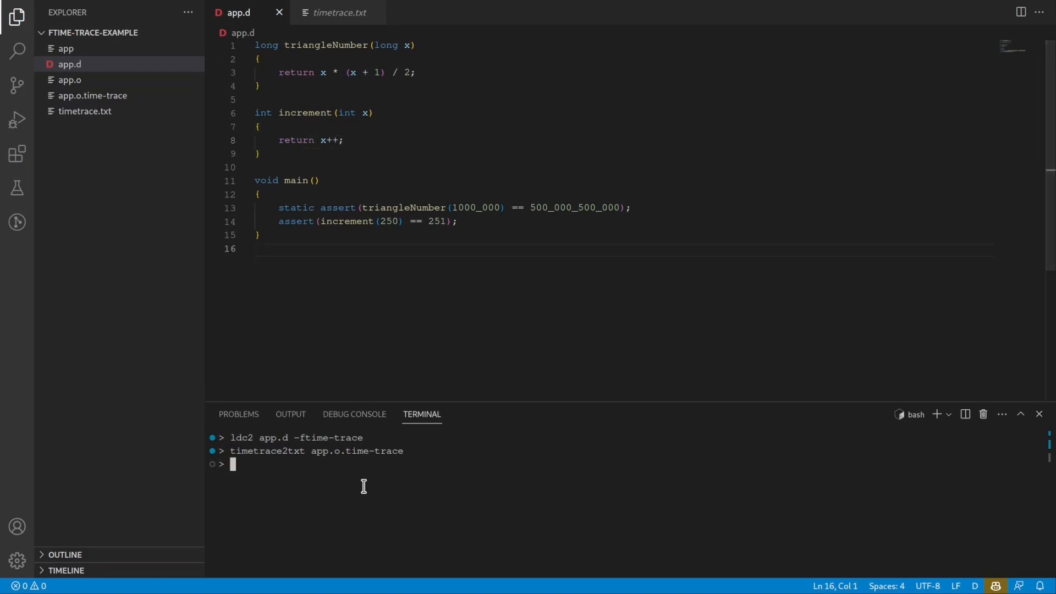
Step: Rerun the trace and conversion, then inspect ExecuteCompiler in the refreshed timetrace.txt
{"action": "key", "text": "Enter"}
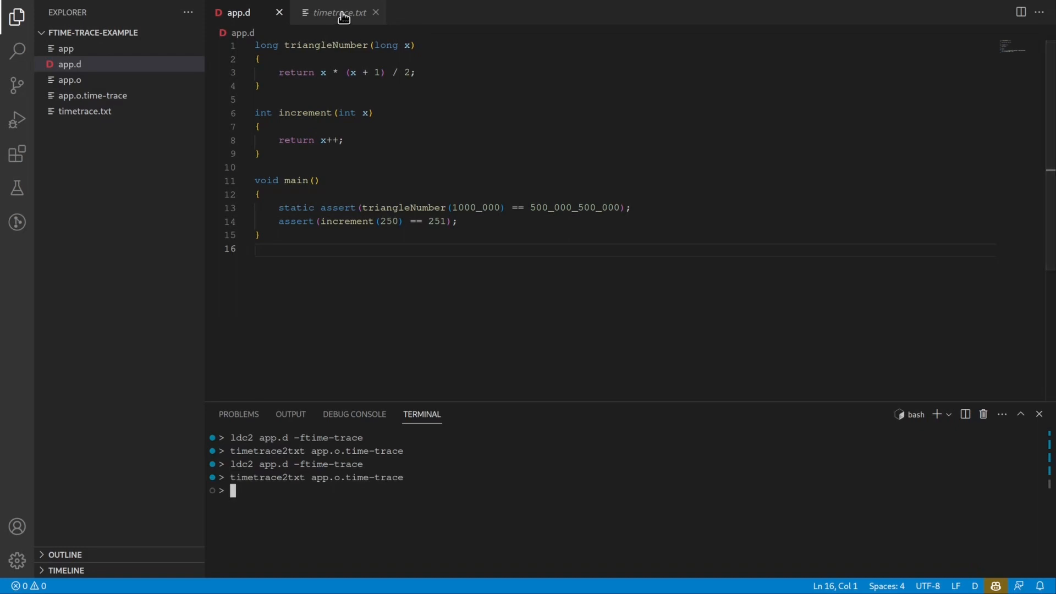
{"action": "left_click", "coordinate": [339, 12]}
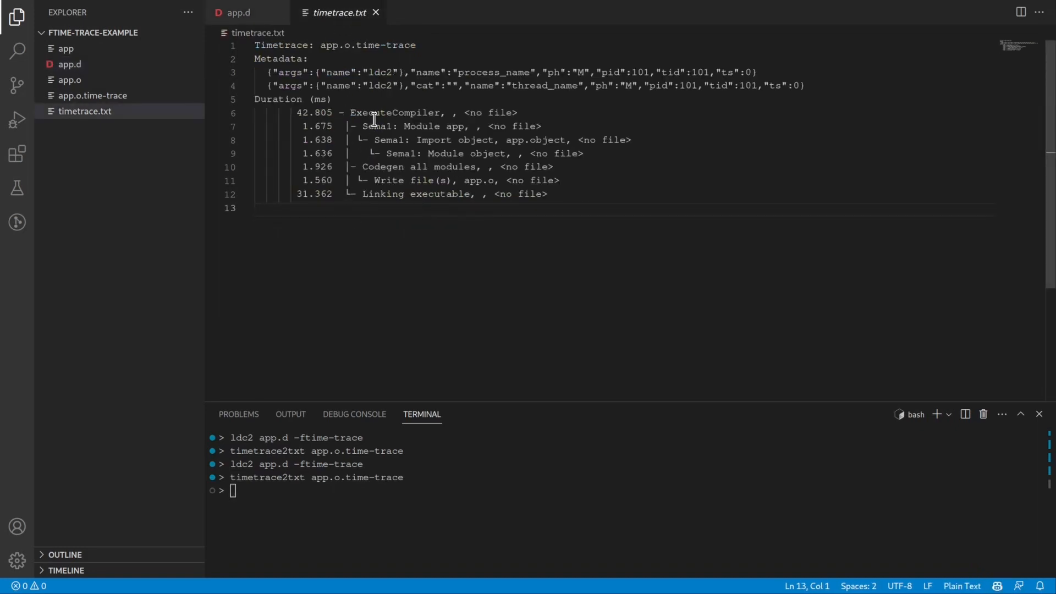
{"action": "double_click", "coordinate": [392, 112]}
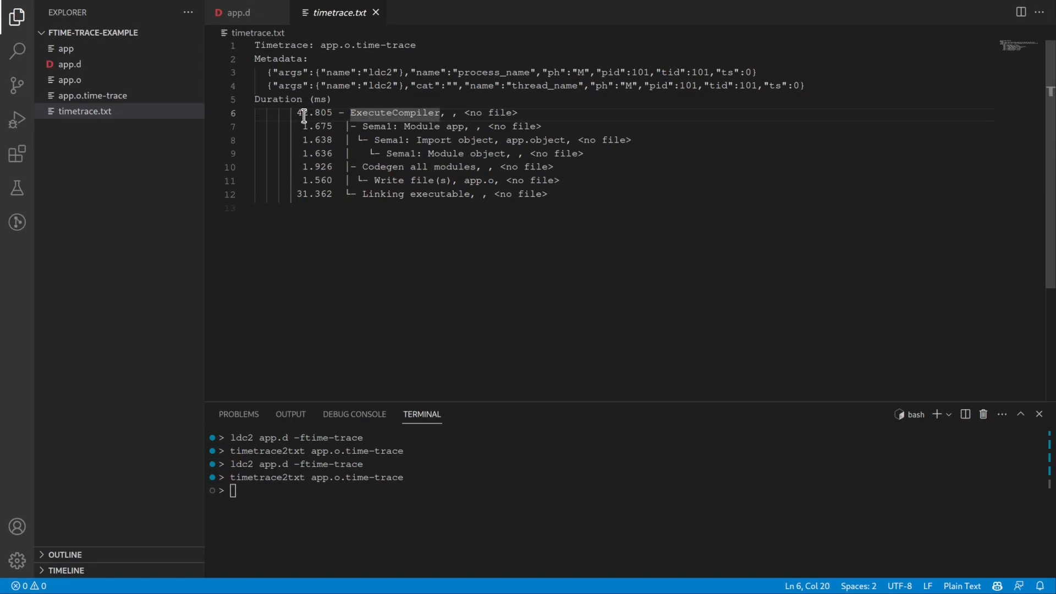
{"action": "mouse_move", "coordinate": [367, 153]}
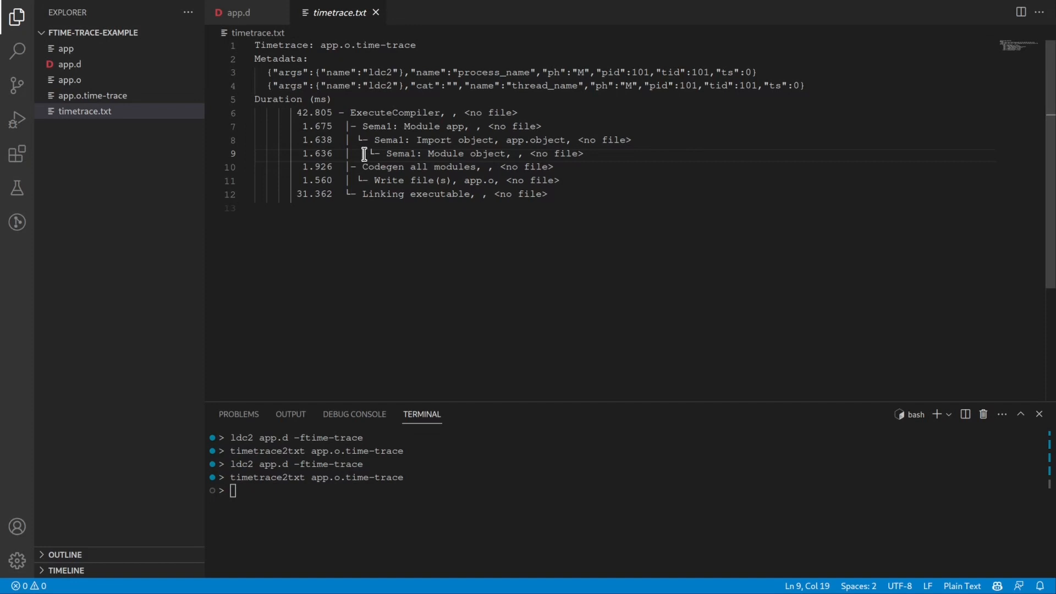
{"action": "left_click", "coordinate": [236, 12]}
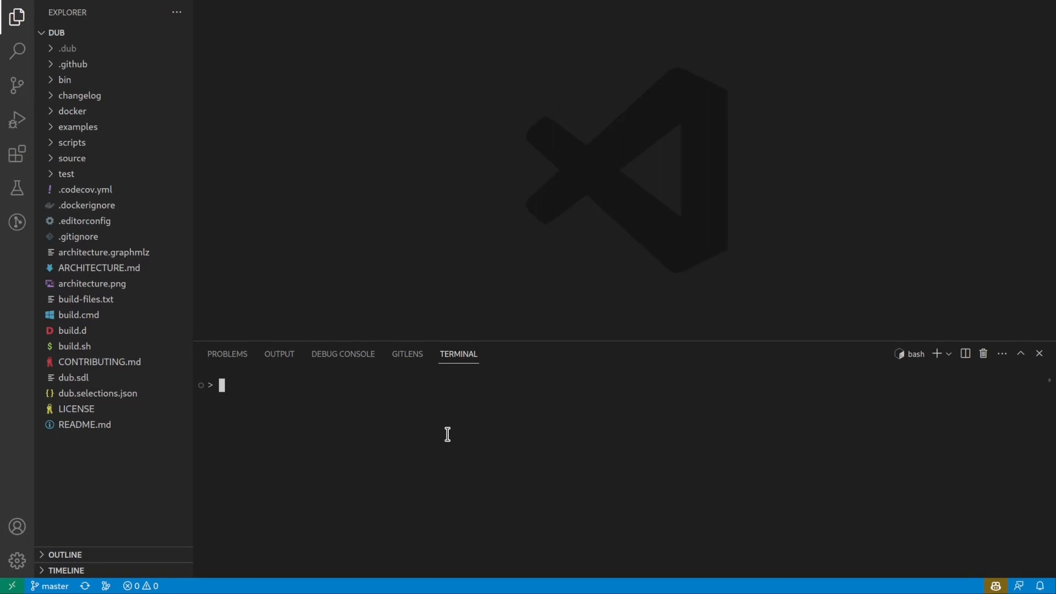
Step: Open dub.sdl from the Explorer and start typing a `time dub` command in the terminal
{"action": "left_click", "coordinate": [72, 158]}
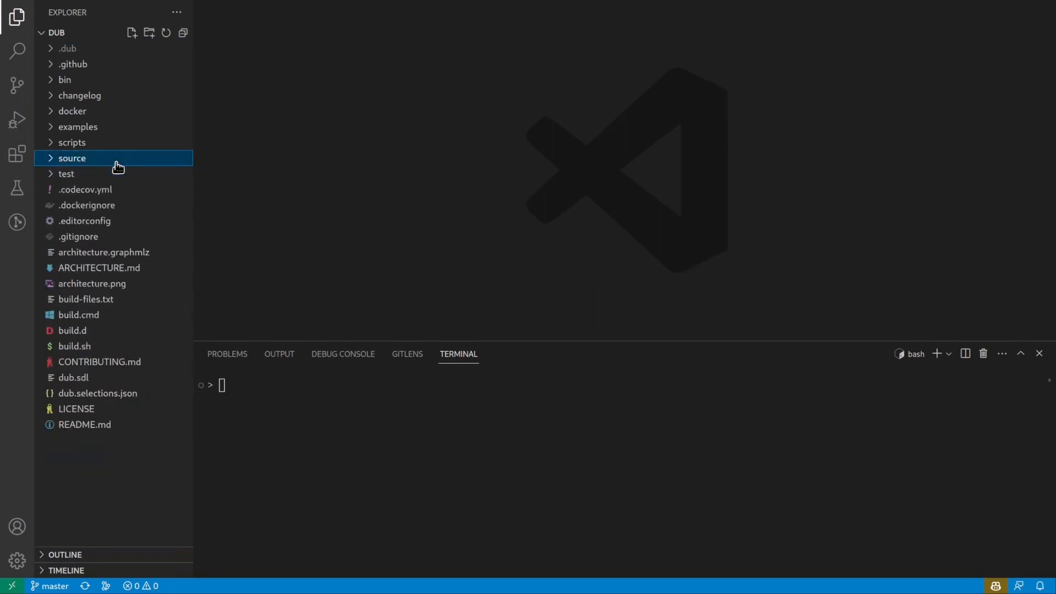
{"action": "double_click", "coordinate": [73, 377]}
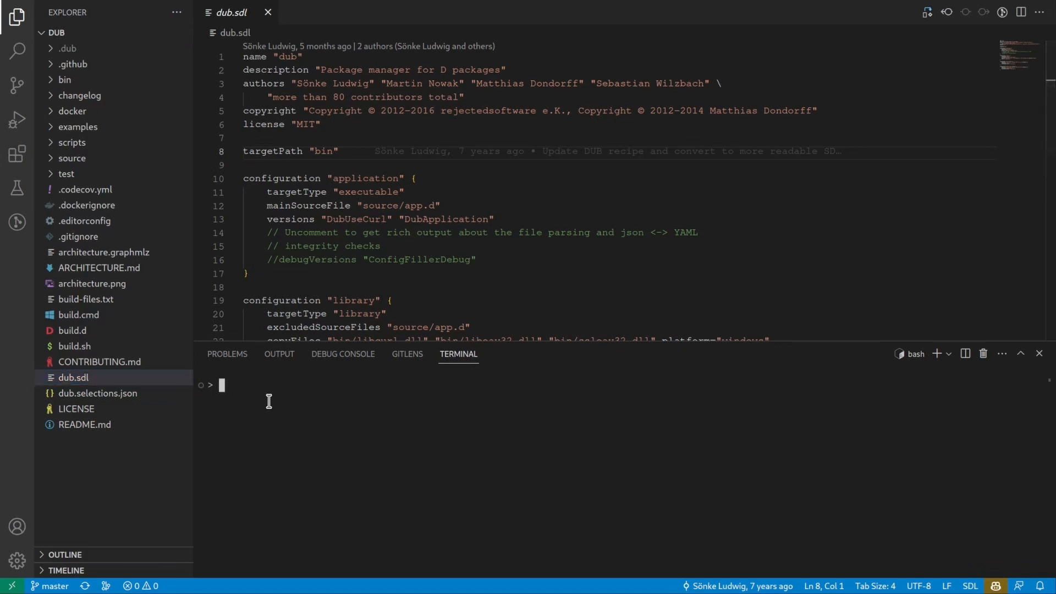
{"action": "type", "text": "time d"}
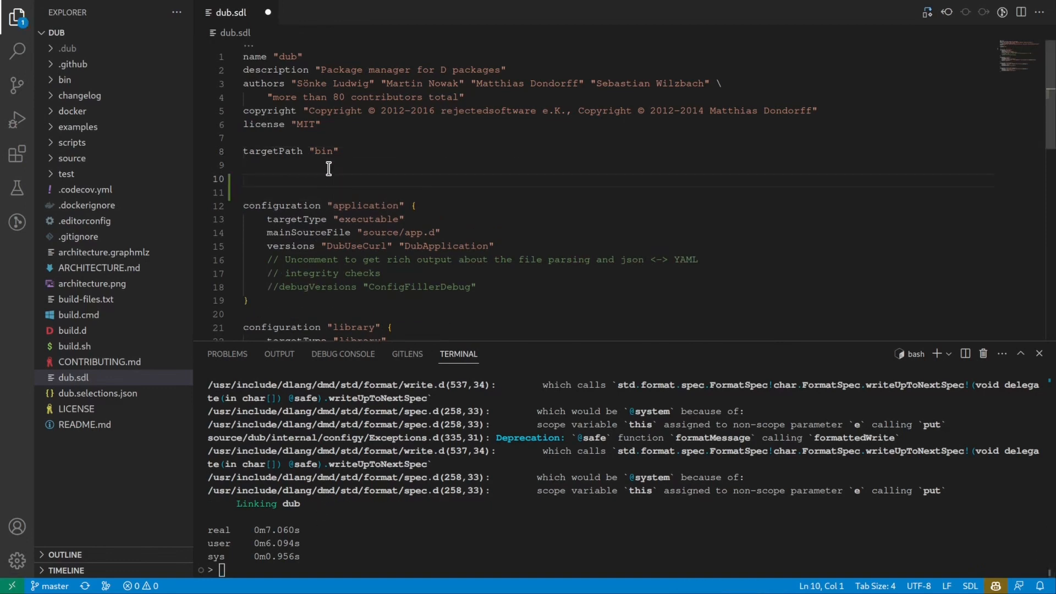
Step: Add dflags "-ftime-trace" "-ftime-trace-file=$PACKAGE_DIR/trace.json" to dub.sdl
{"action": "type", "text": "dflags \""}
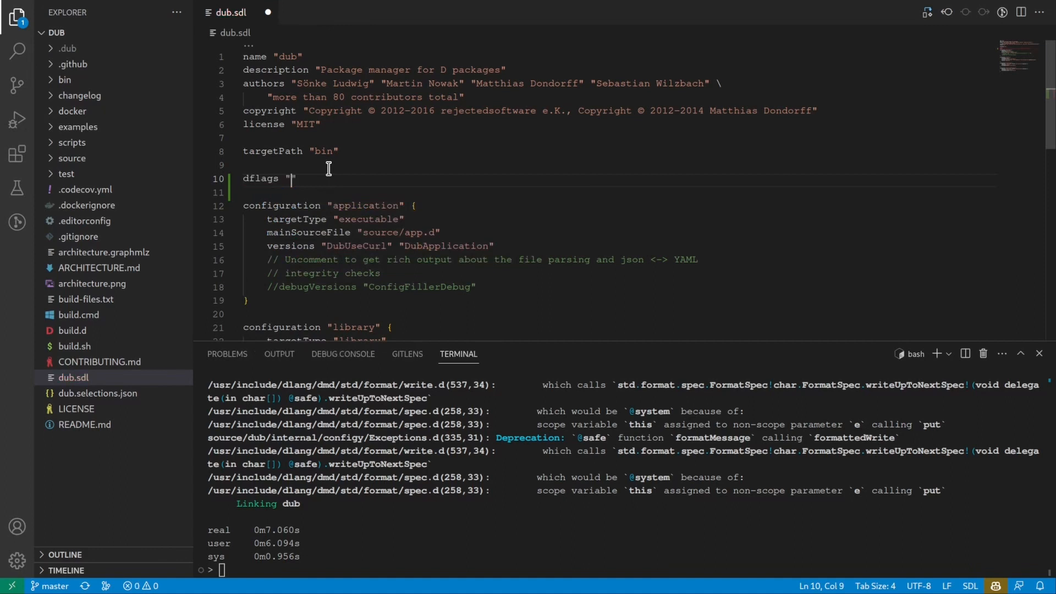
{"action": "type", "text": "-ftime-trace"}
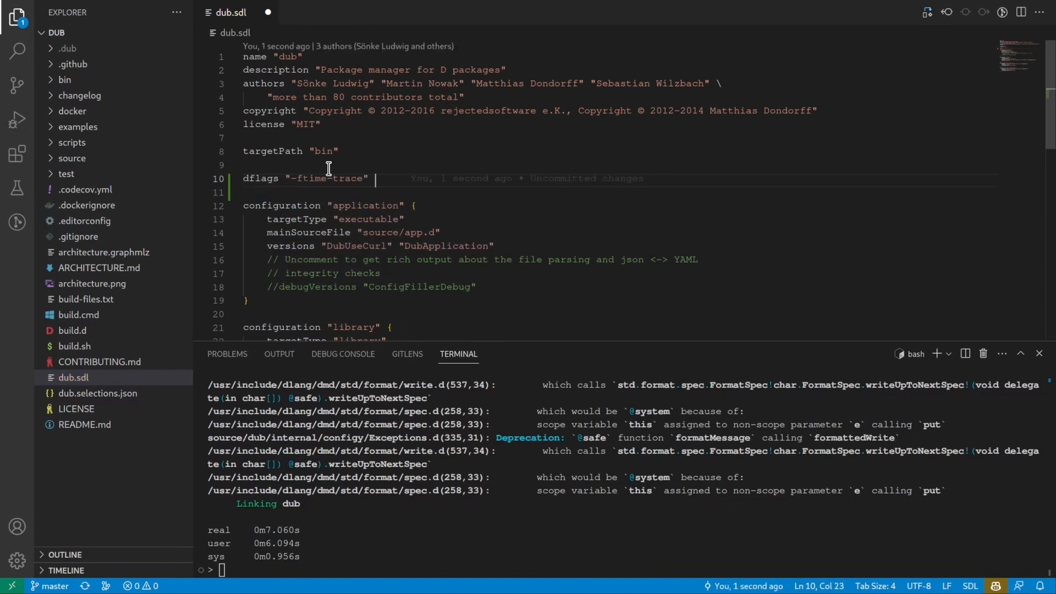
{"action": "type", "text": "\"-ftime-tr\""}
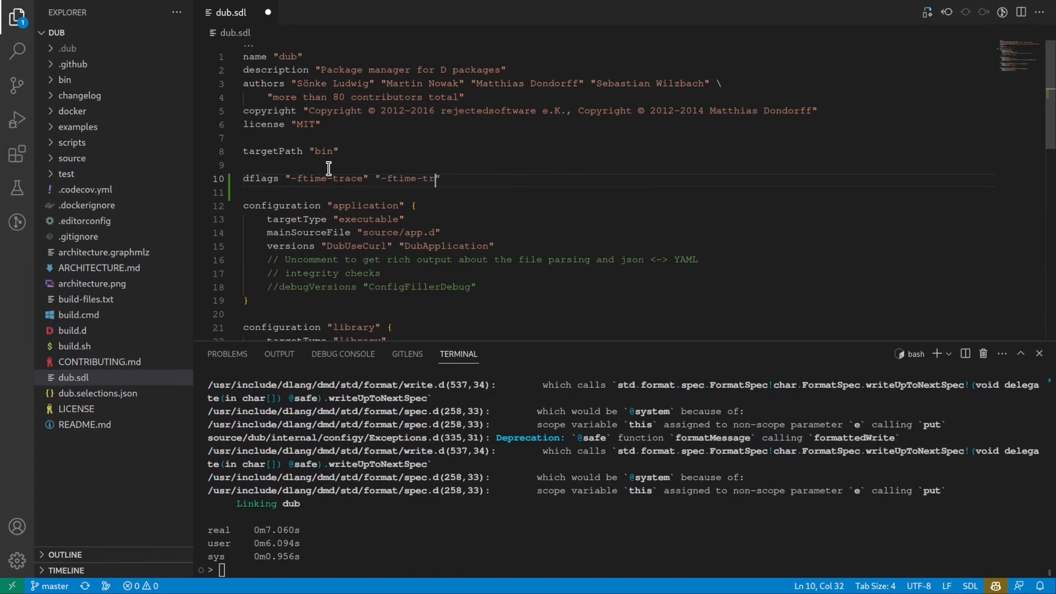
{"action": "type", "text": "ace-file="}
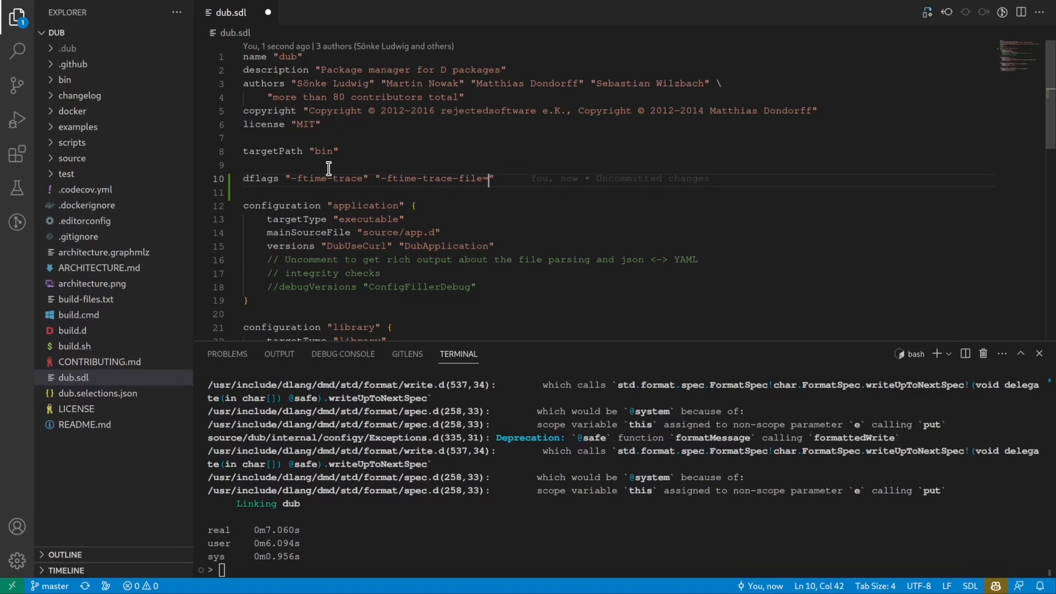
{"action": "type", "text": "$PAC"}
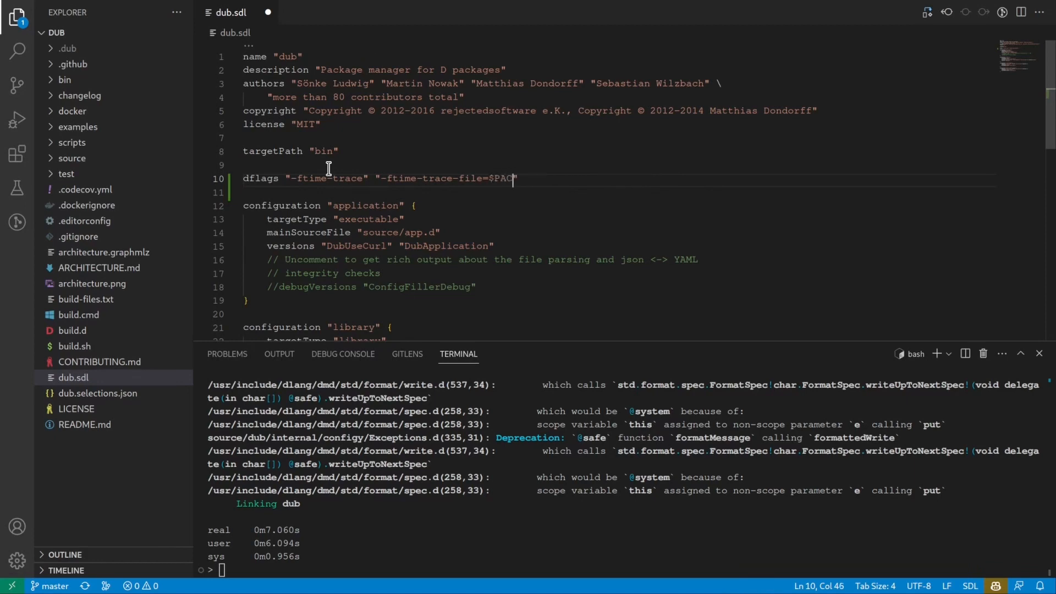
{"action": "type", "text": "KAGE_DIR"}
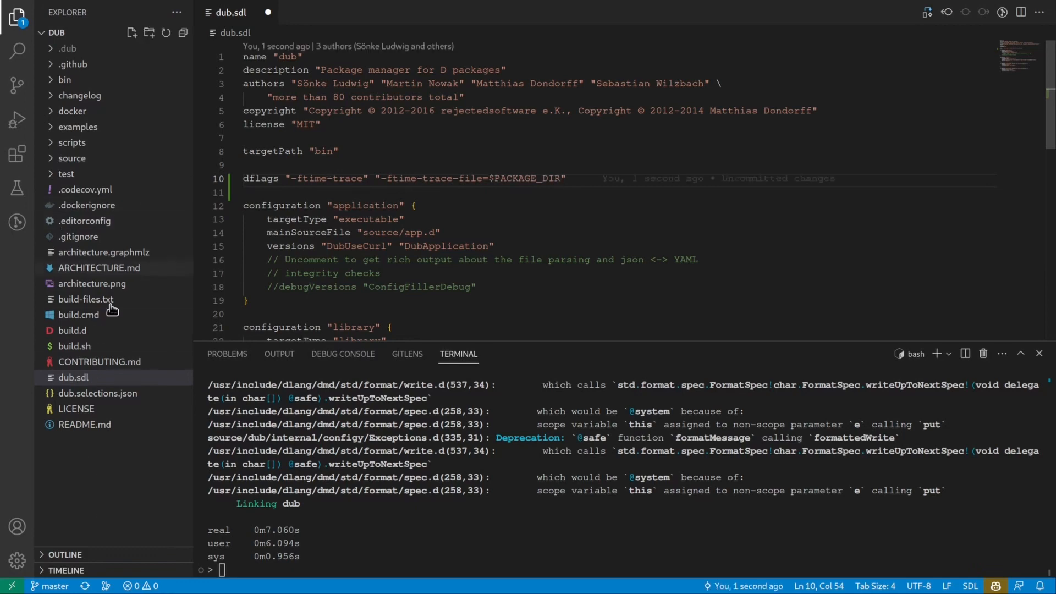
{"action": "type", "text": "trace.json"}
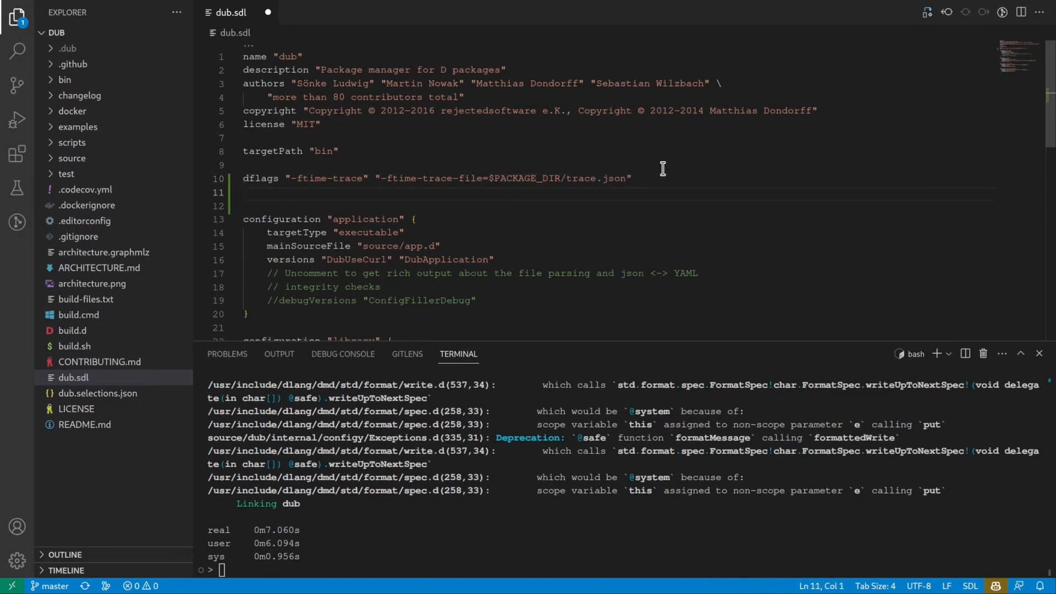
Step: Add postBuildCommands "timetrace2txt trace.json -o trace.txt" to dub.sdl
{"action": "type", "text": "postBuildCommands"}
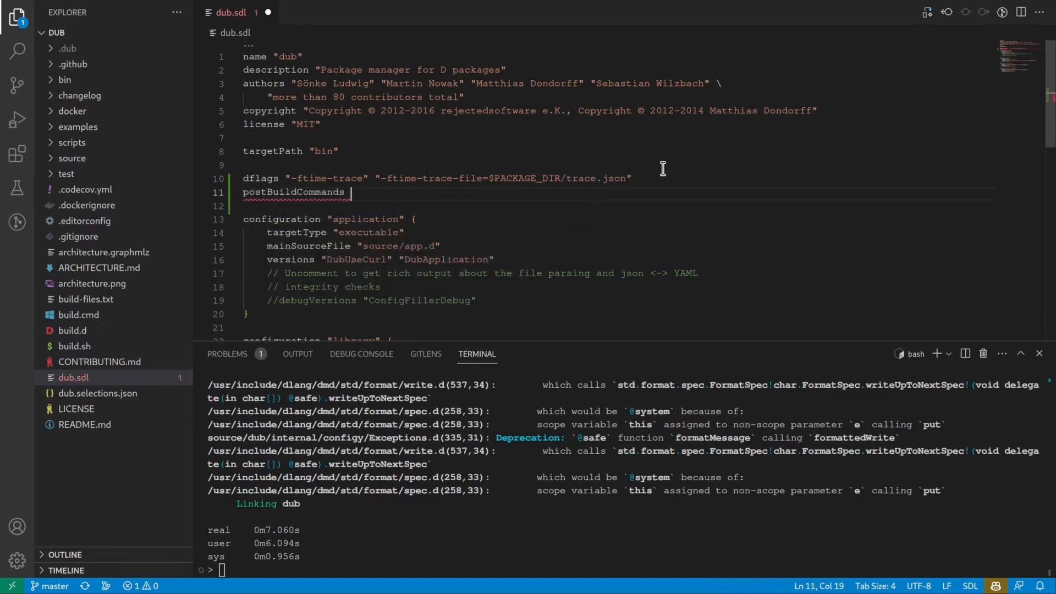
{"action": "type", "text": "\"time\""}
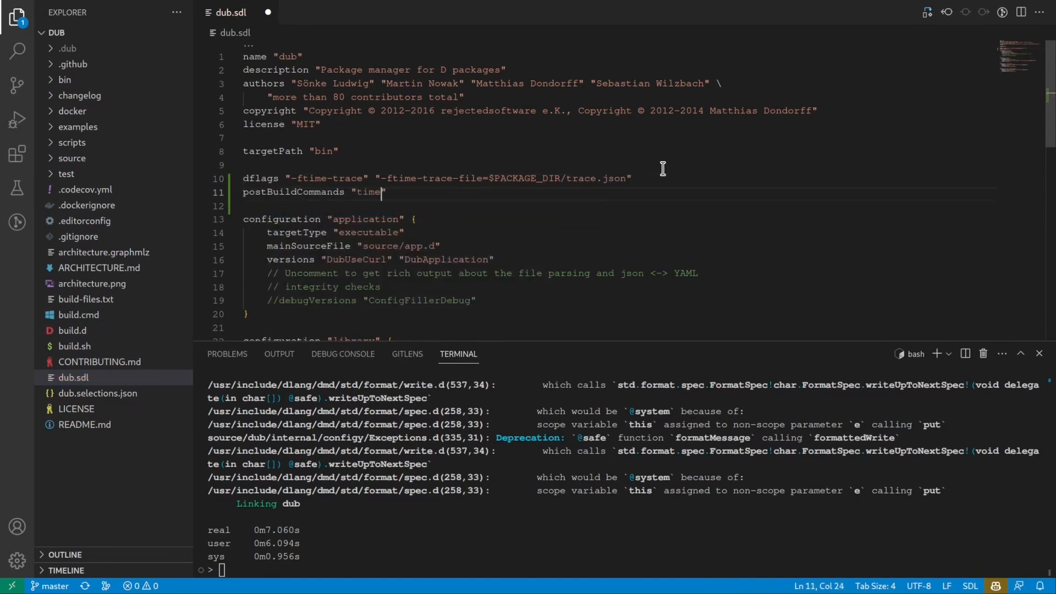
{"action": "type", "text": "trace2txt trace.json -o trace.txt"}
{"action": "left_click", "coordinate": [627, 570]}
{"action": "type", "text": "time"}
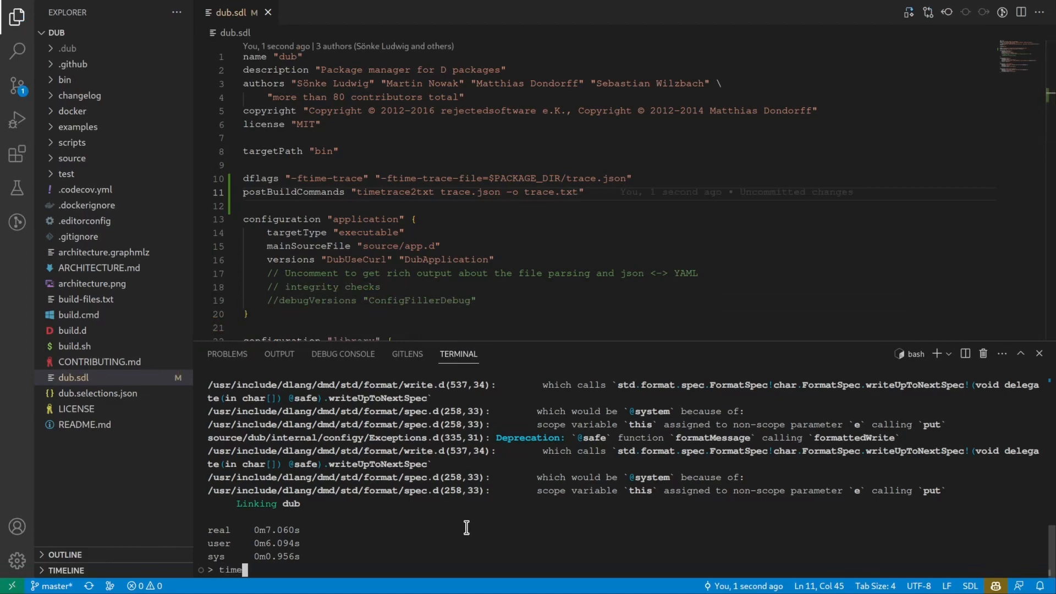
Step: Run `time dub build --compiler=ldc2 --force` for a full traced rebuild
{"action": "type", "text": "dub build"}
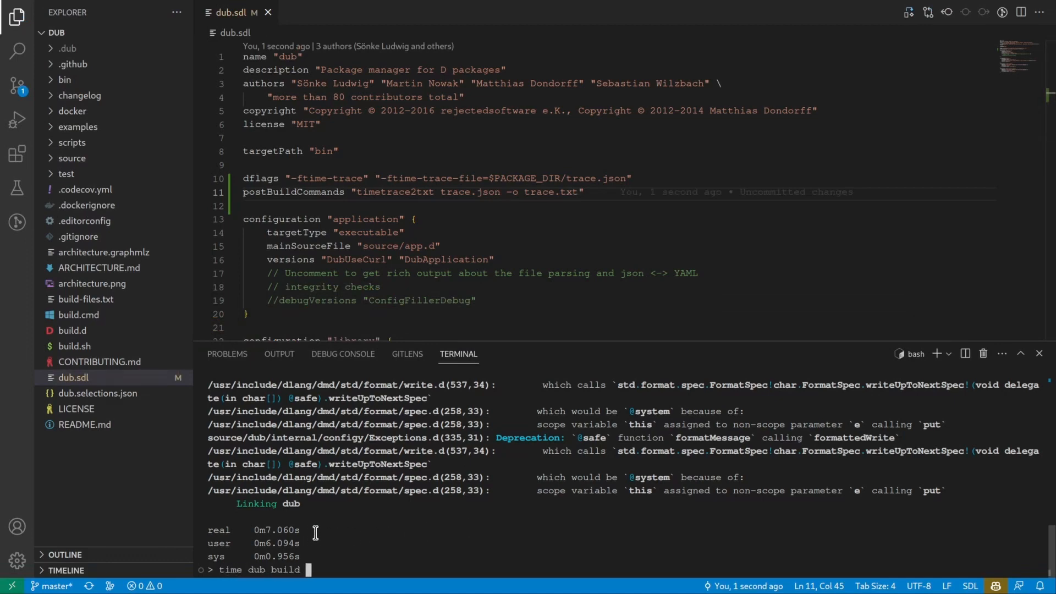
{"action": "mouse_move", "coordinate": [337, 529]}
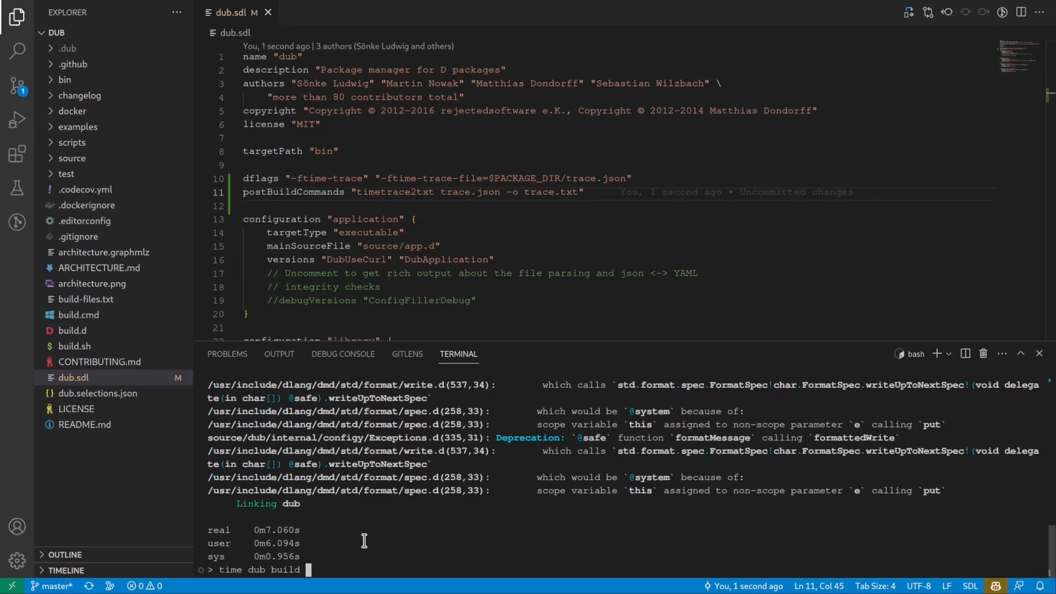
{"action": "type", "text": "--compiler="}
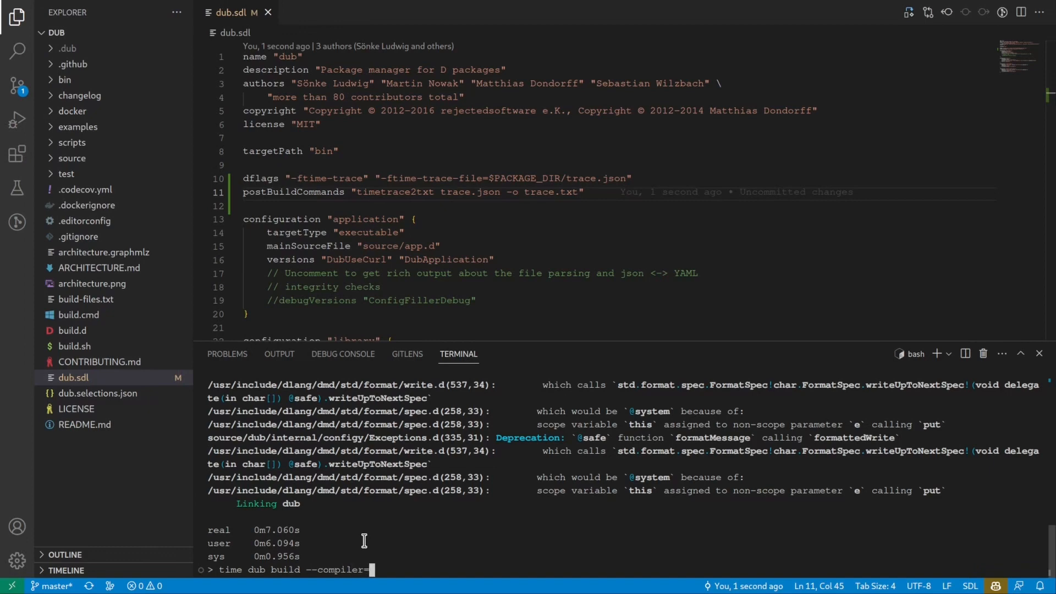
{"action": "type", "text": "ldc2"}
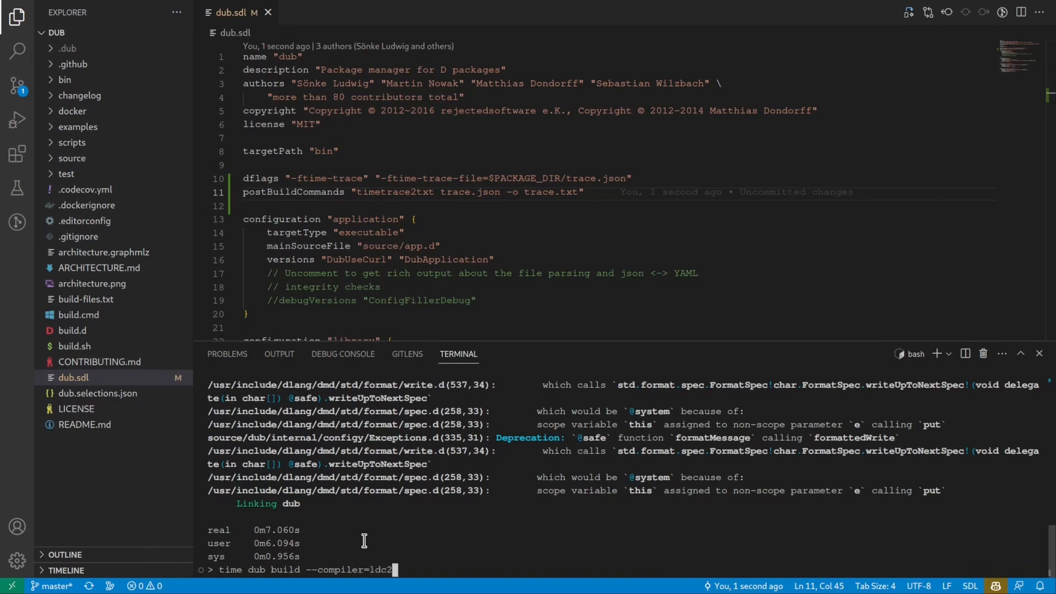
{"action": "type", "text": "--force"}
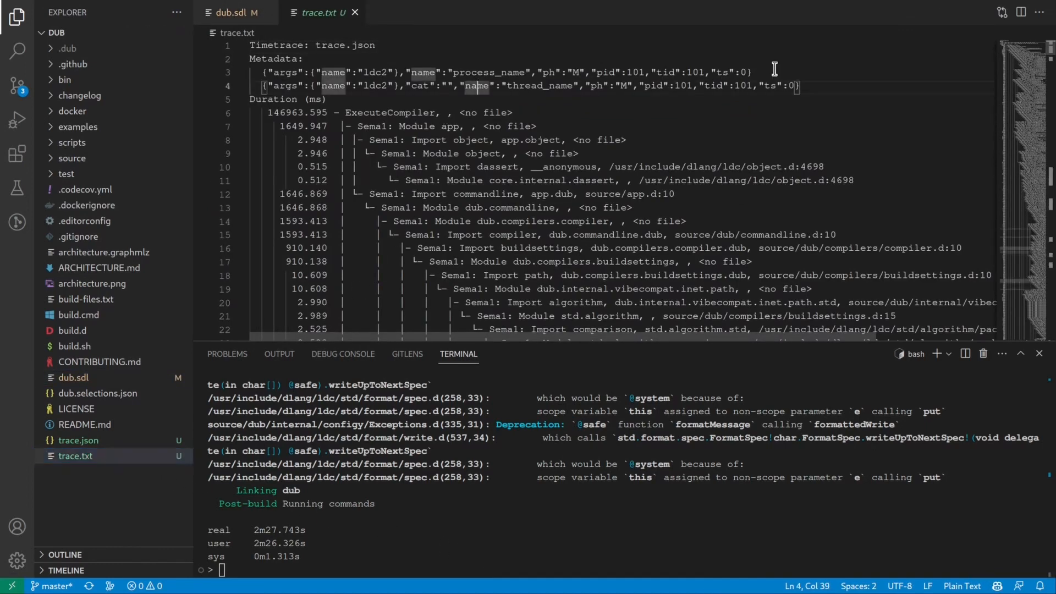
{"action": "scroll", "scroll_direction": "down", "scroll_amount": 3}
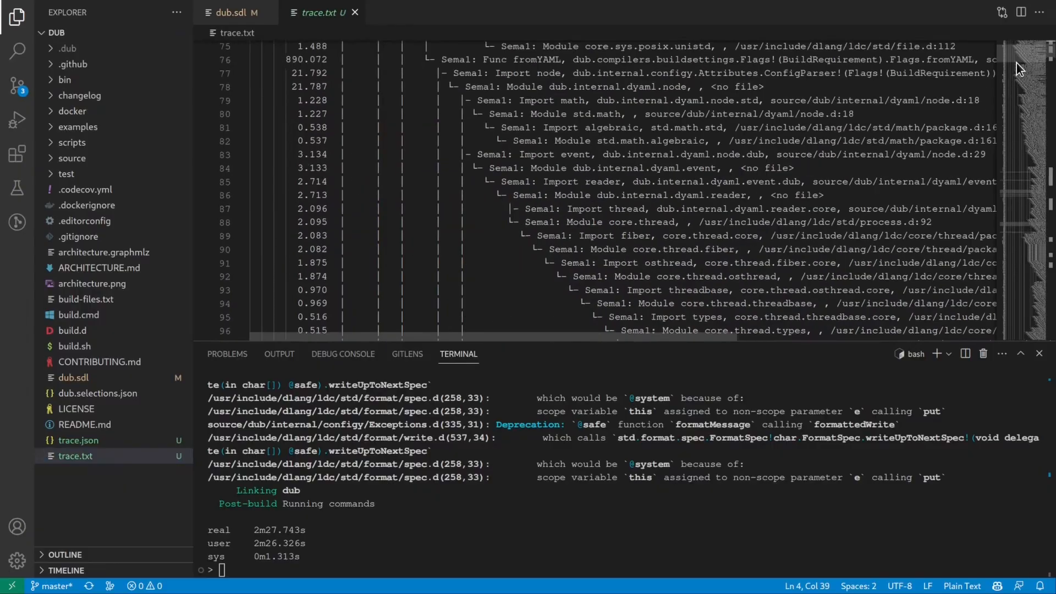
{"action": "scroll", "scroll_direction": "down", "scroll_amount": 3}
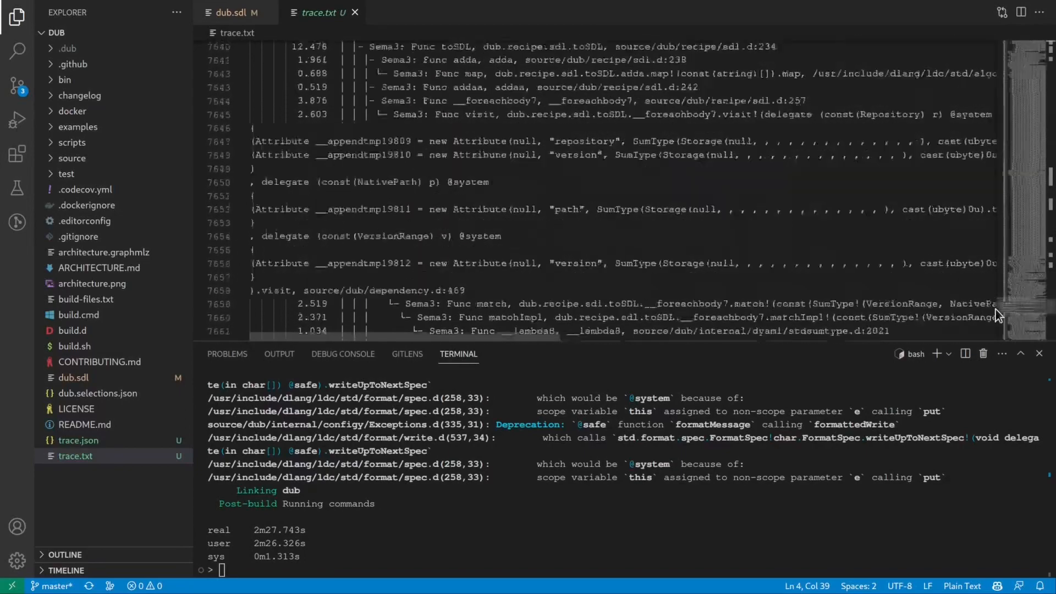
{"action": "scroll", "scroll_direction": "down", "scroll_amount": 3}
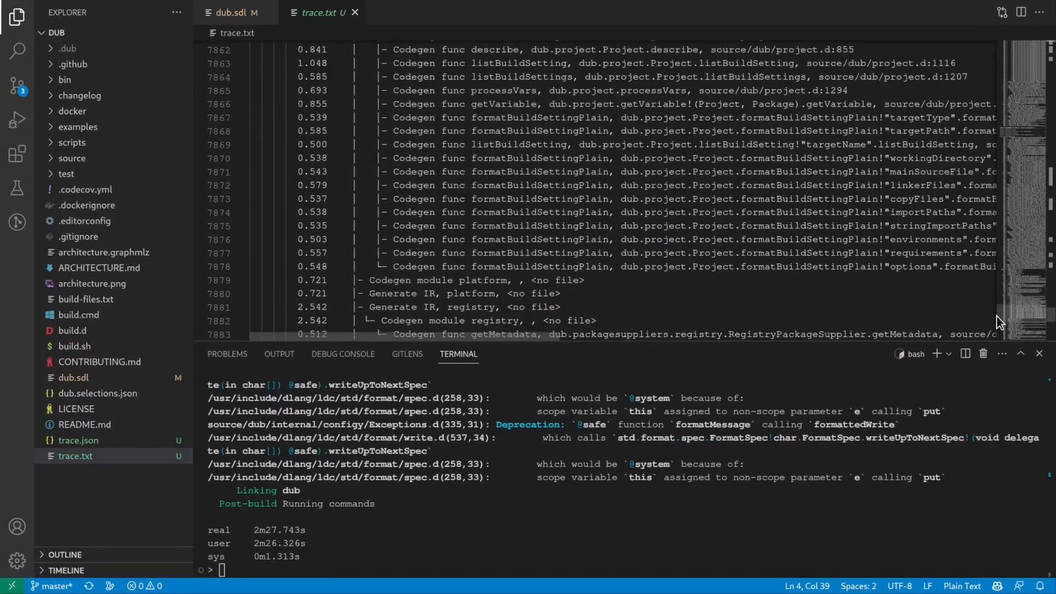
{"action": "scroll", "scroll_direction": "down", "scroll_amount": 3}
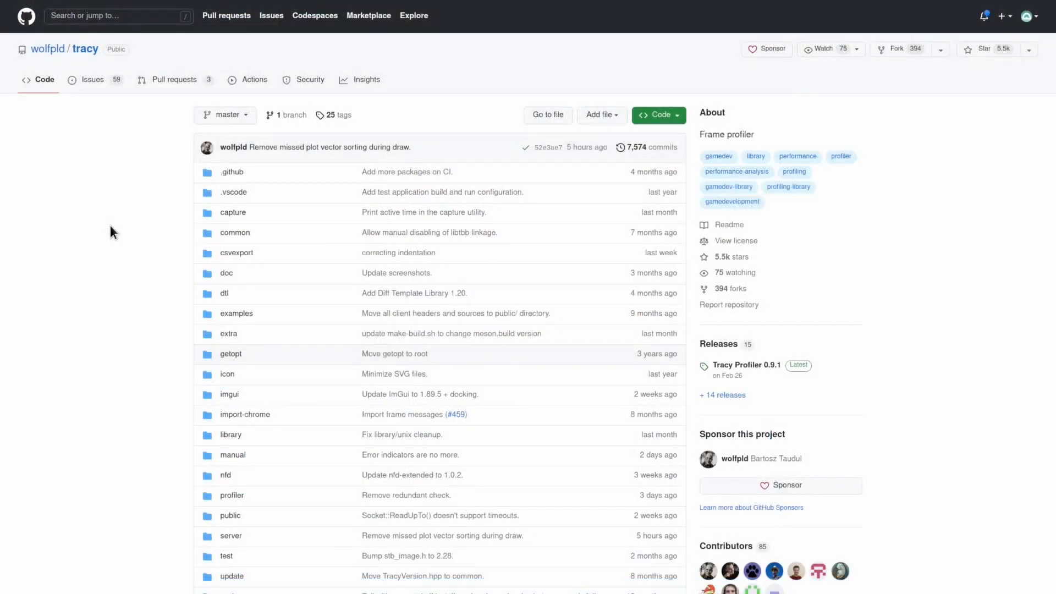
Step: Scroll through the wolfpld/tracy README and the v0.9.1 release notes
{"action": "scroll", "scroll_direction": "down", "scroll_amount": 3}
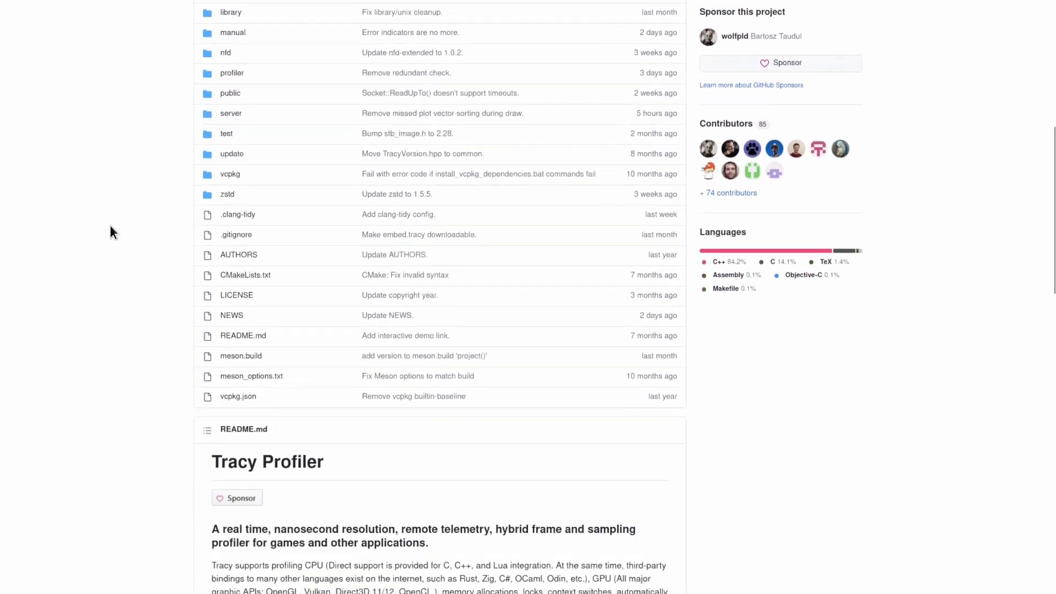
{"action": "scroll", "scroll_direction": "down", "scroll_amount": 3}
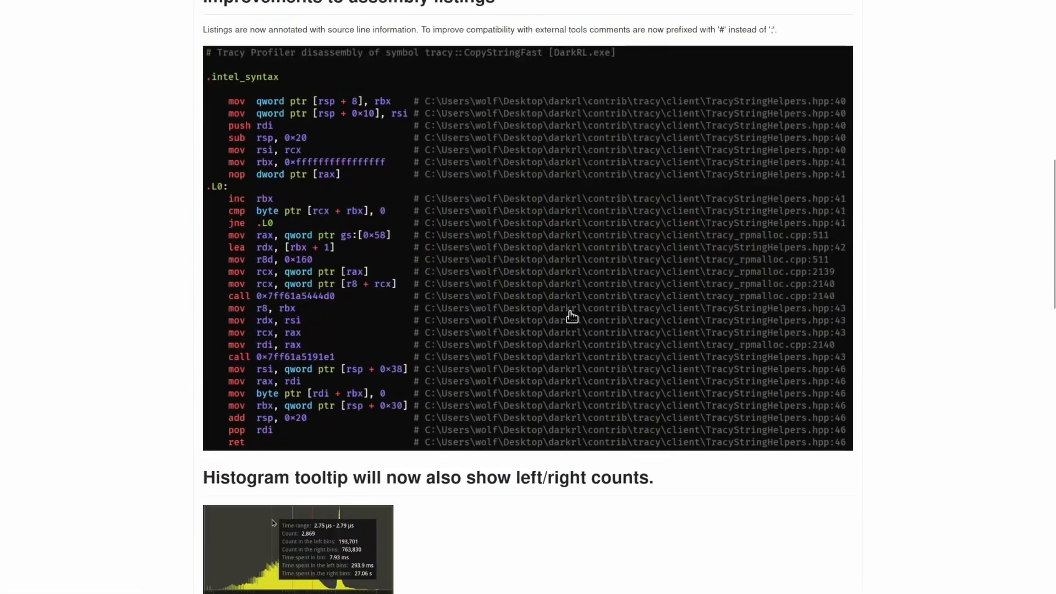
{"action": "scroll", "scroll_direction": "down", "scroll_amount": 3}
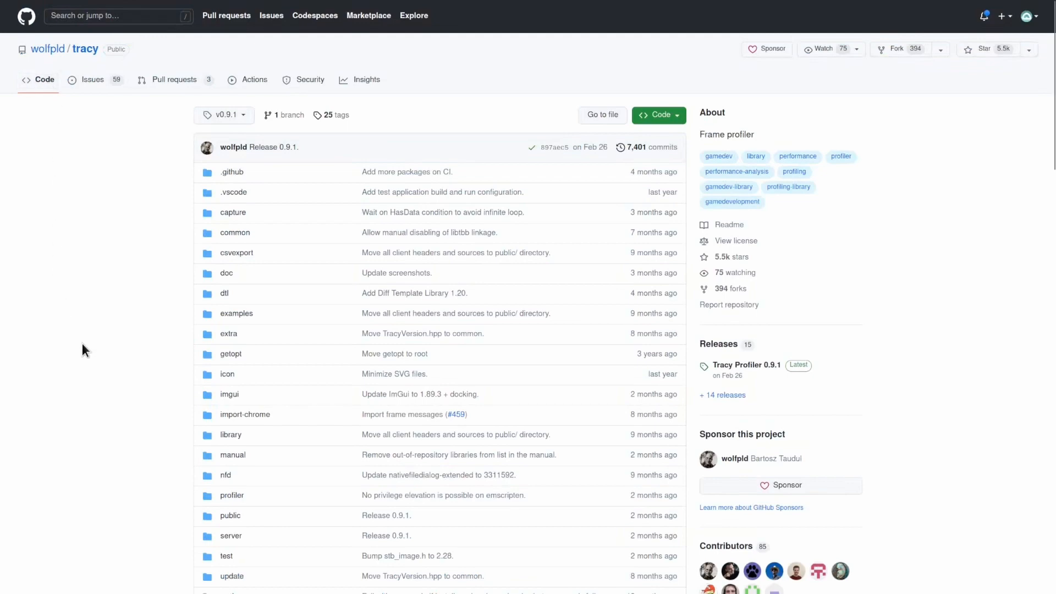
Step: Browse tracy's profiler/build/unix folder at tag v0.9.1
{"action": "scroll", "scroll_direction": "down", "scroll_amount": 3}
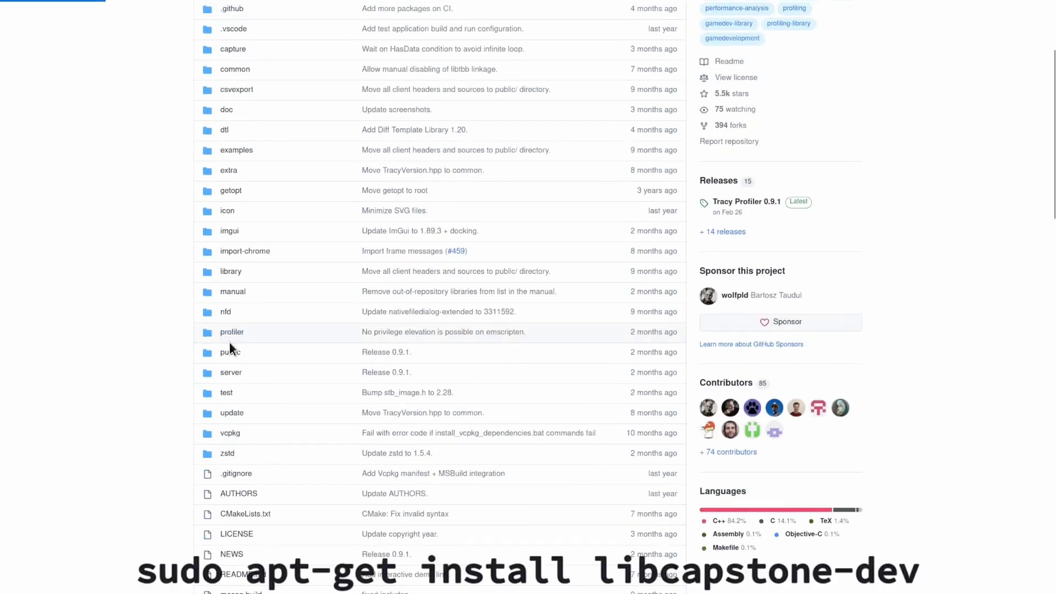
{"action": "left_click", "coordinate": [232, 331]}
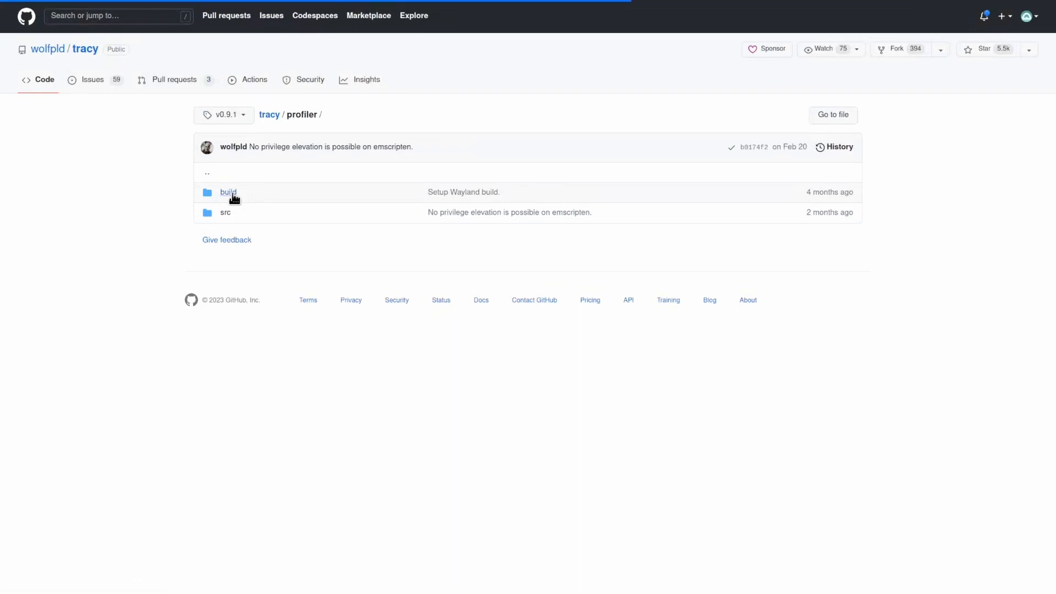
{"action": "left_click", "coordinate": [228, 192]}
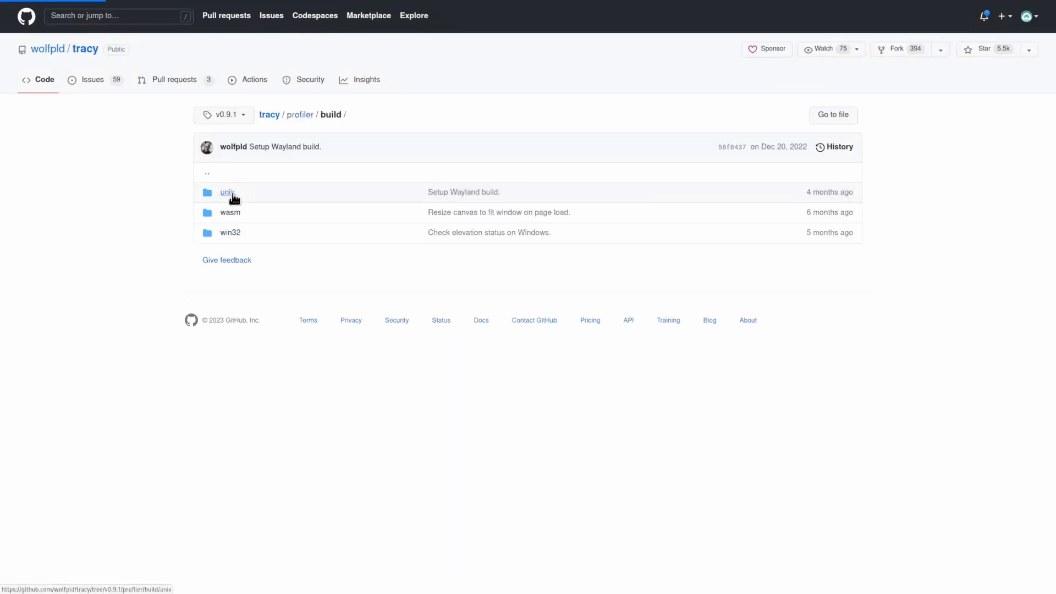
{"action": "left_click", "coordinate": [226, 192]}
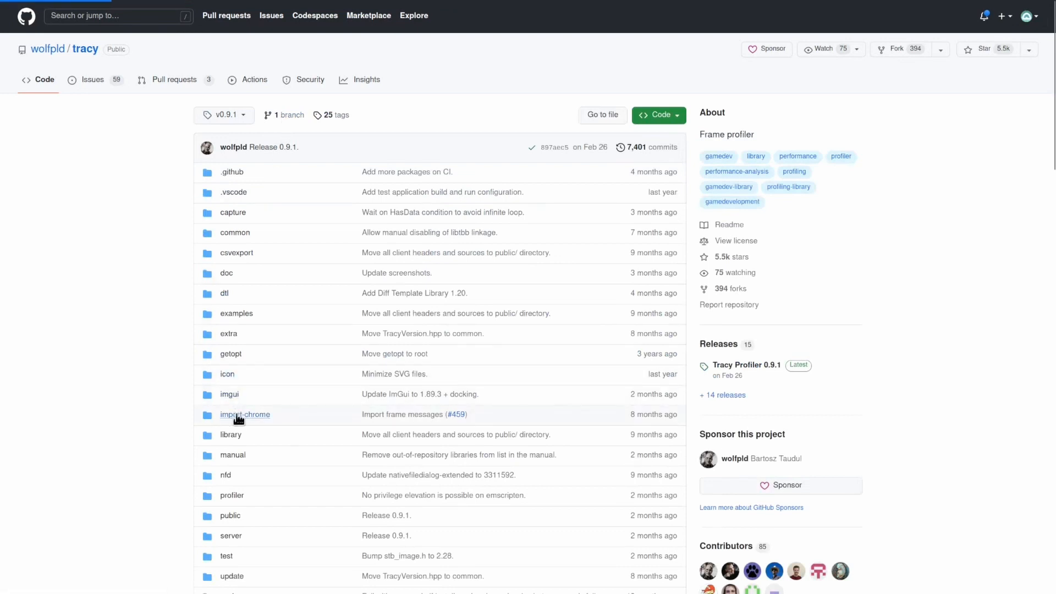
Step: Browse the import-chrome/build/unix folder in the same repository
{"action": "left_click", "coordinate": [245, 414]}
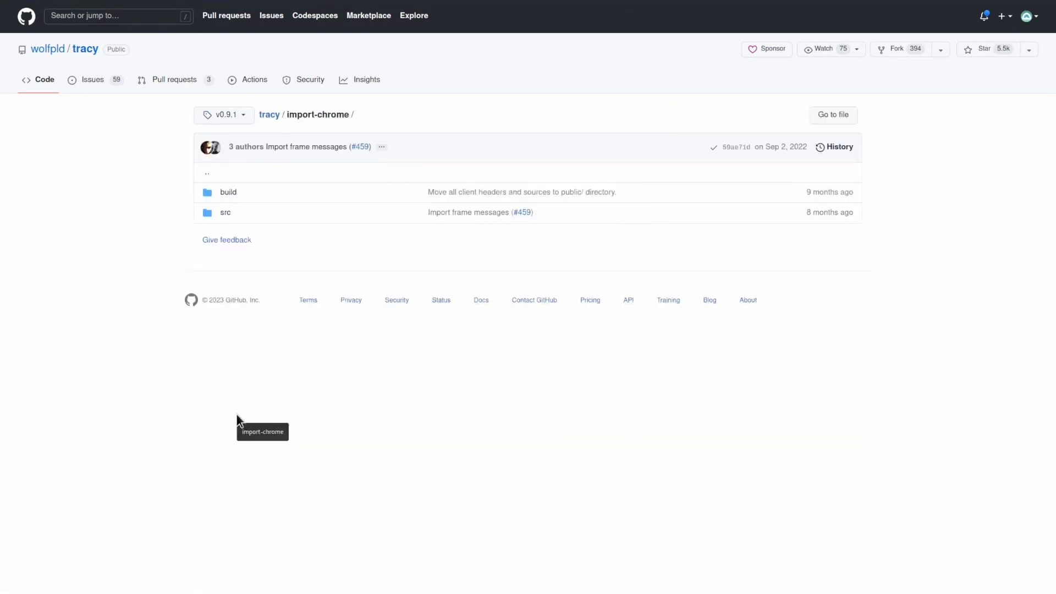
{"action": "left_click", "coordinate": [228, 192]}
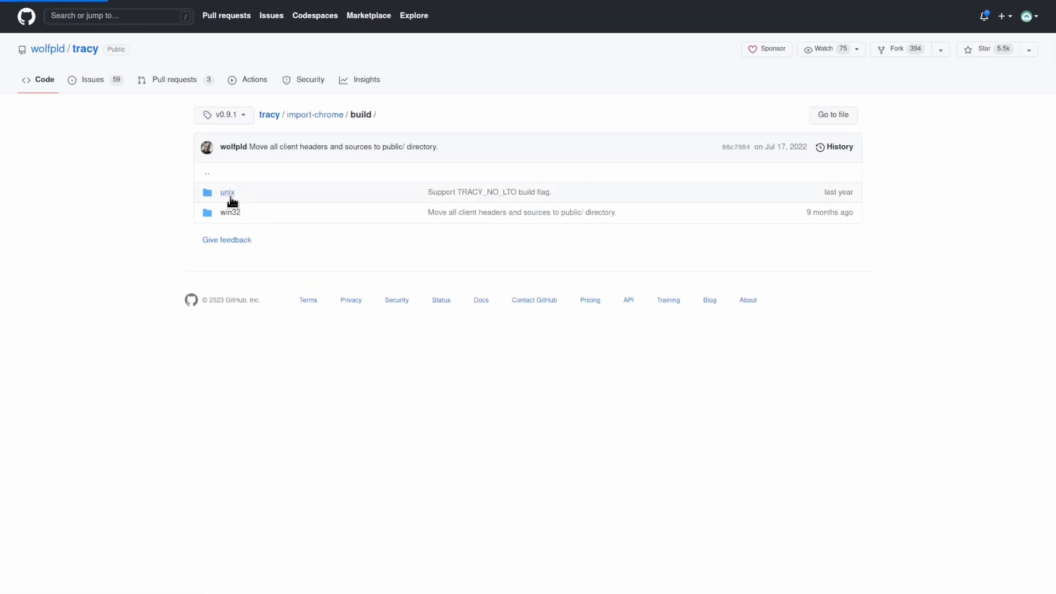
{"action": "left_click", "coordinate": [228, 192]}
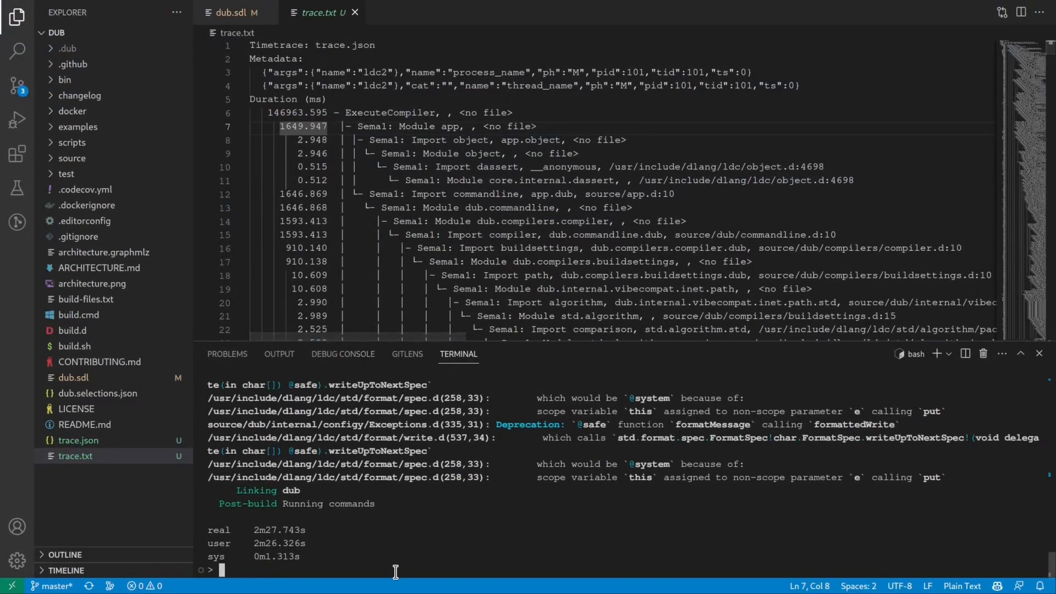
Step: Run 'tracy-import-chrome trace.json trace.tracy', then open it with 'tracy trace.tracy'
{"action": "type", "text": "tracy-import"}
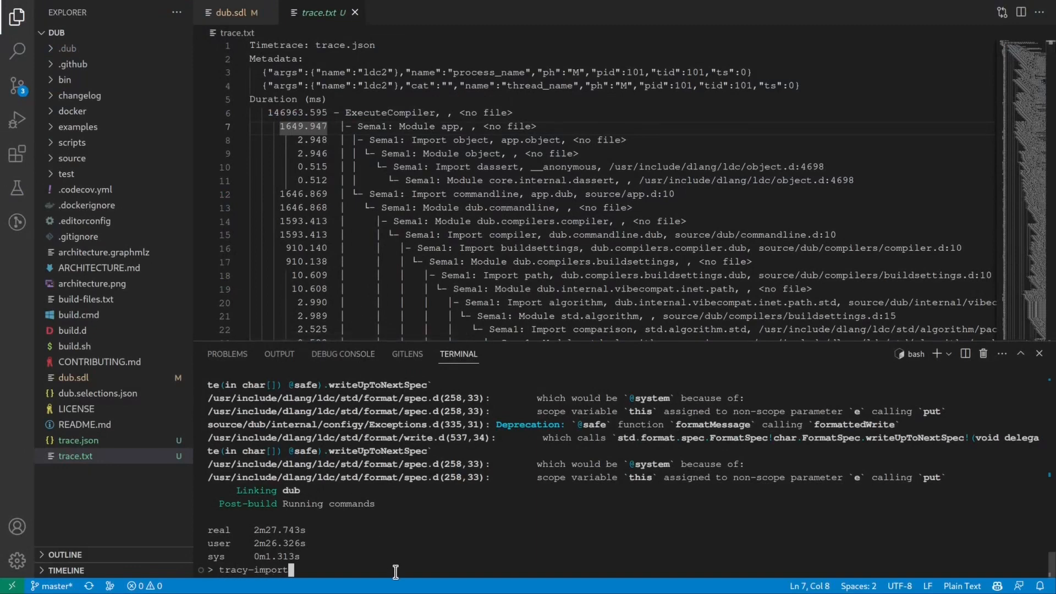
{"action": "type", "text": "-chrome trace.json"}
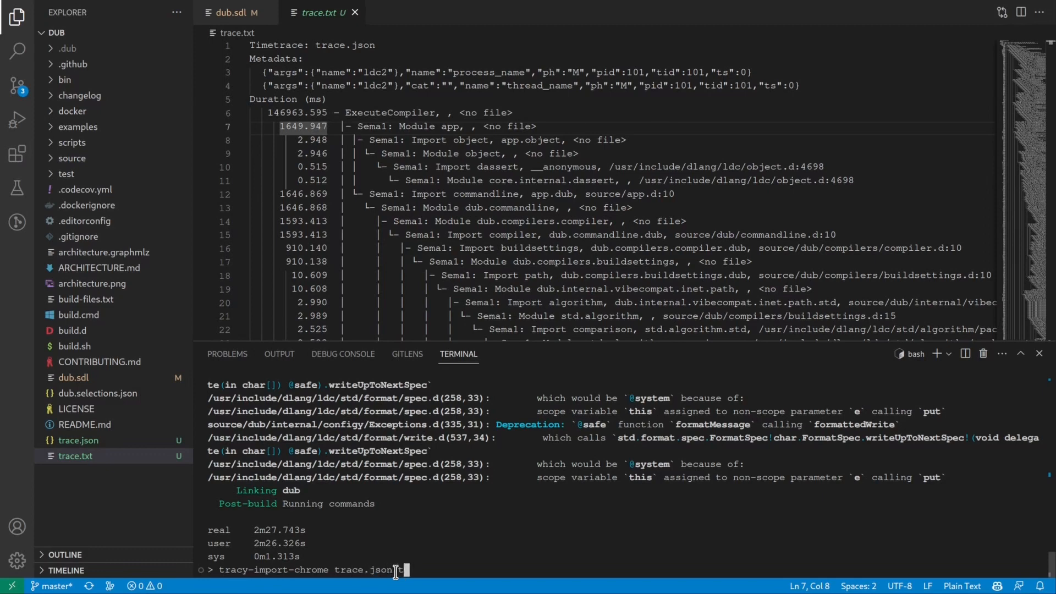
{"action": "type", "text": "trace.tracy"}
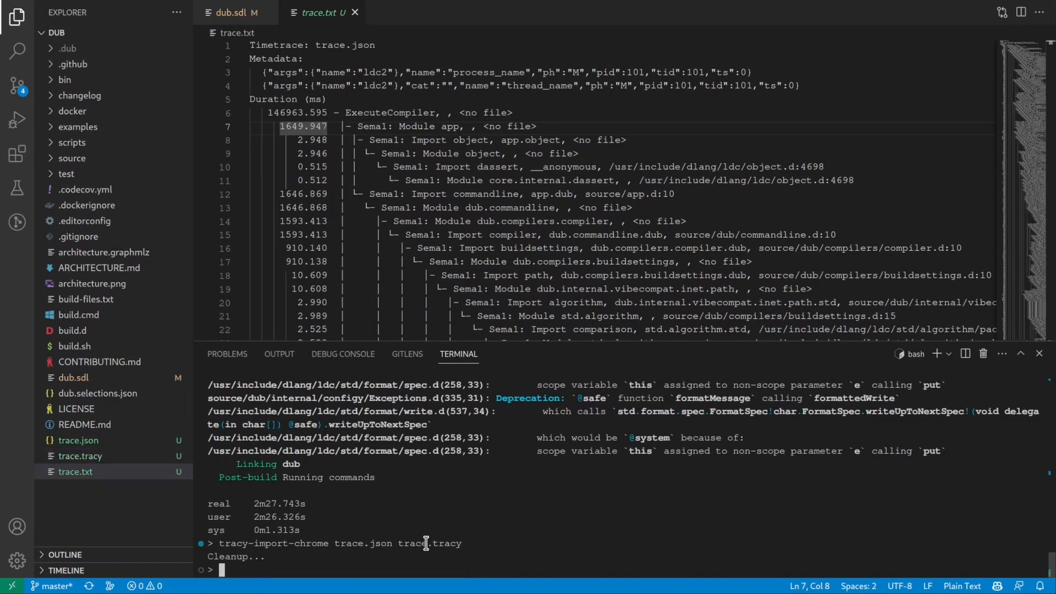
{"action": "type", "text": "tracy trace.tracy"}
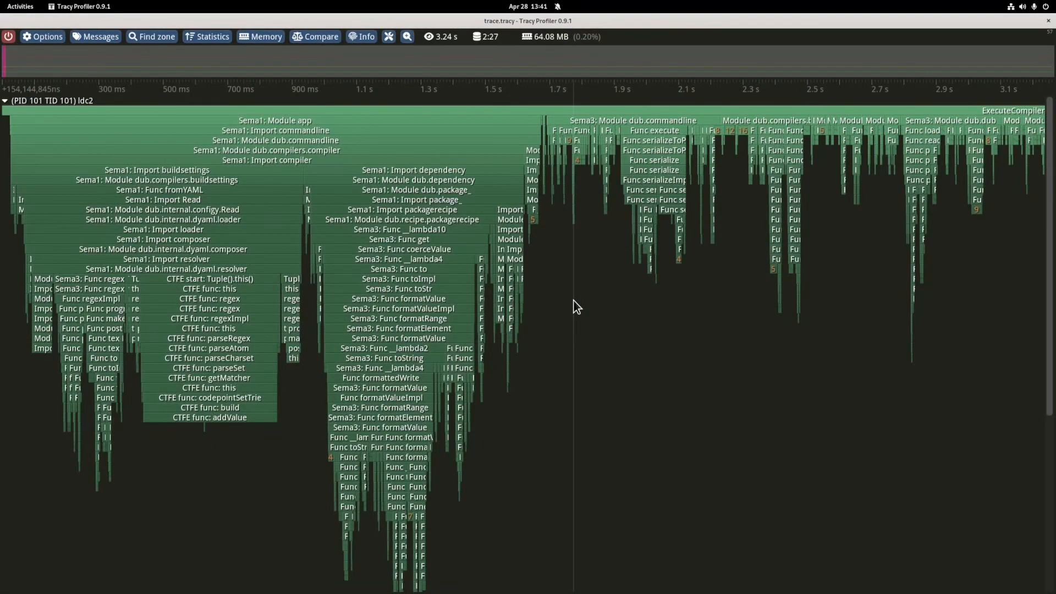
{"action": "mouse_move", "coordinate": [581, 310]}
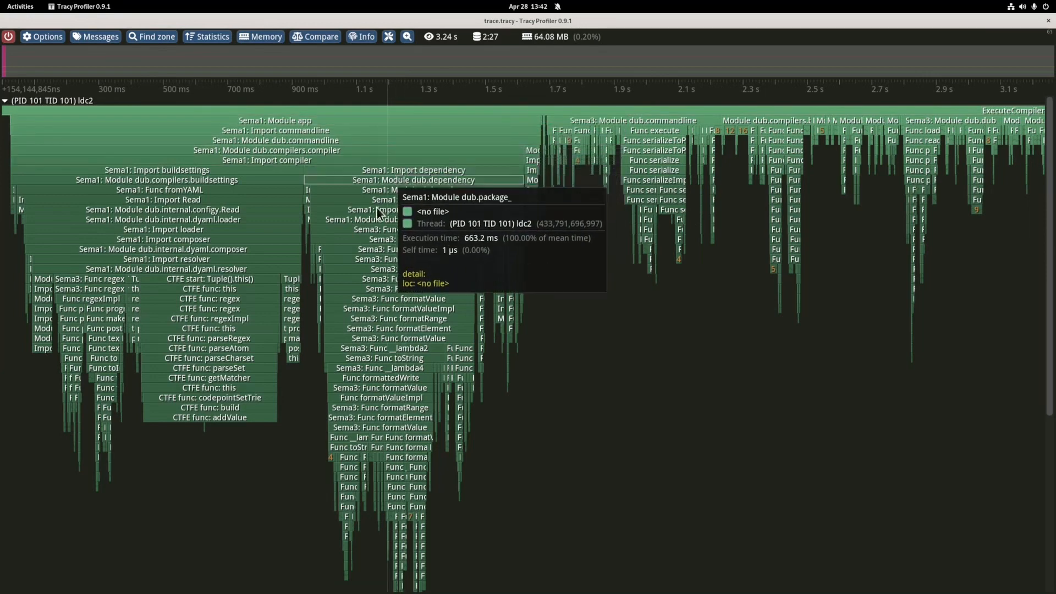
{"action": "mouse_move", "coordinate": [400, 293]}
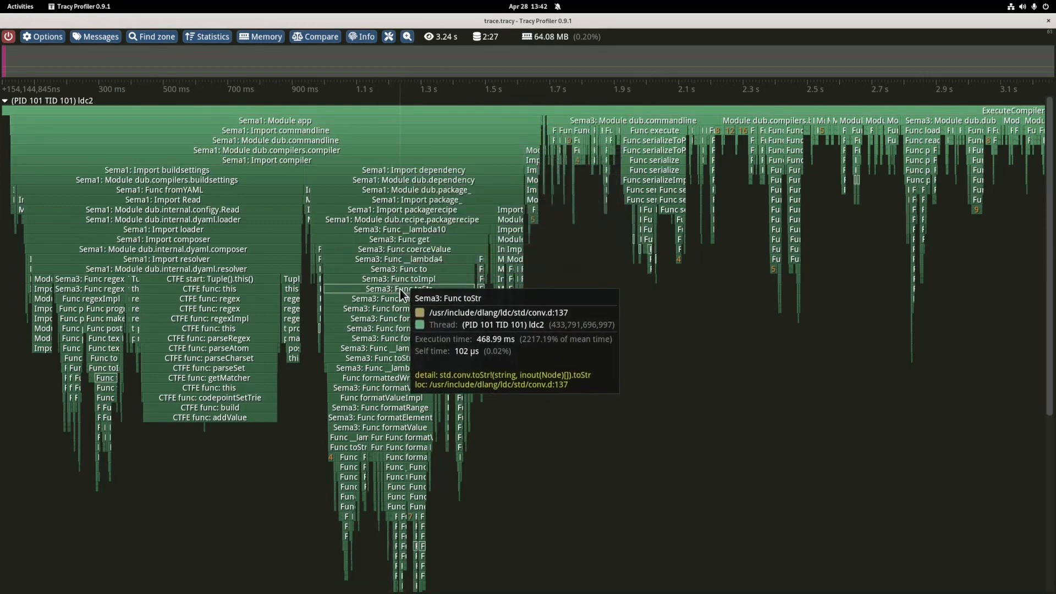
{"action": "left_click", "coordinate": [401, 288]}
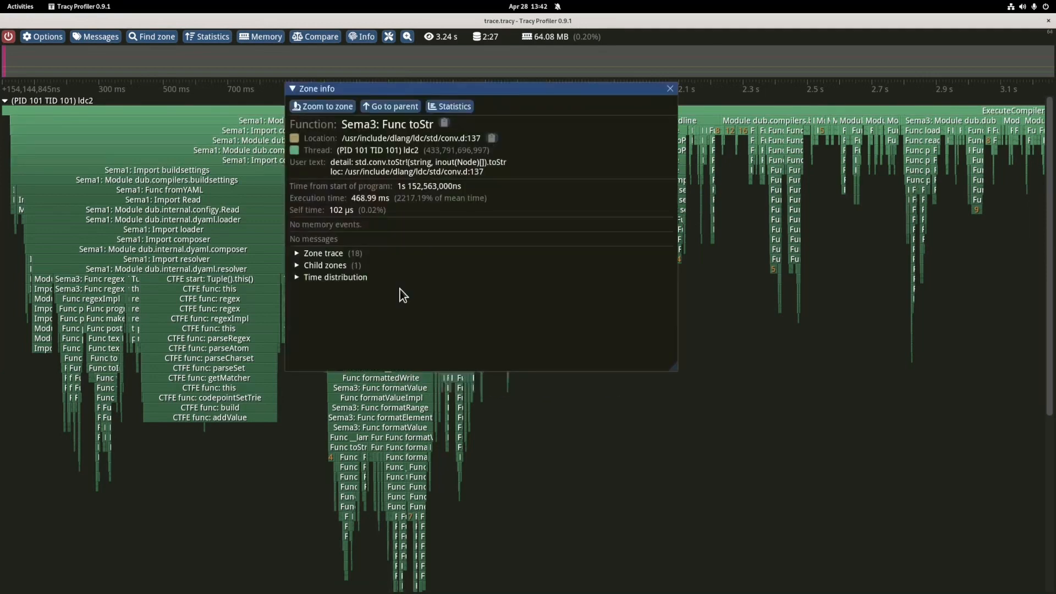
{"action": "mouse_move", "coordinate": [364, 205]}
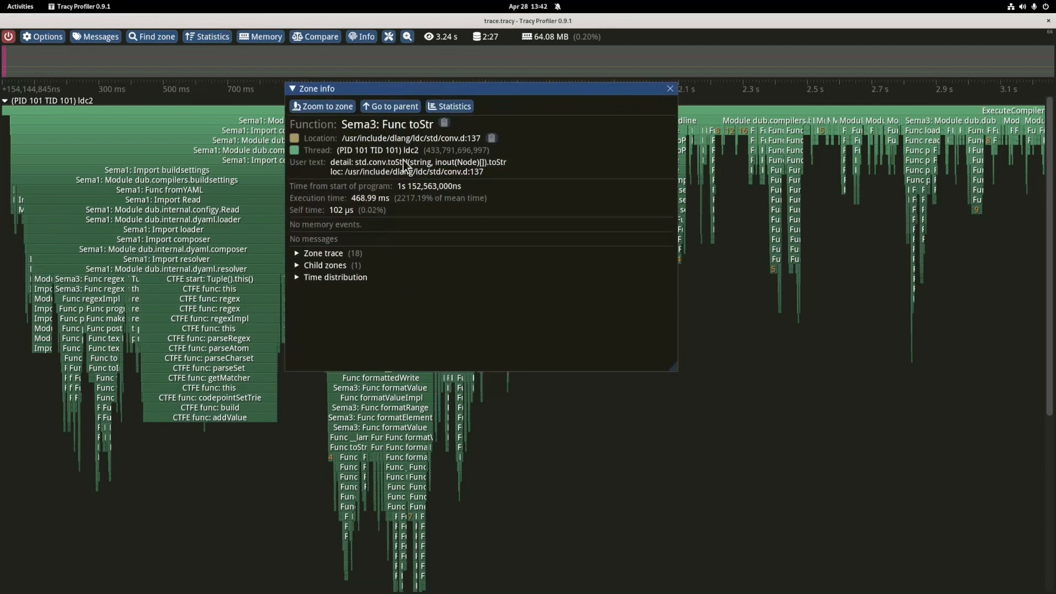
{"action": "mouse_move", "coordinate": [431, 144]}
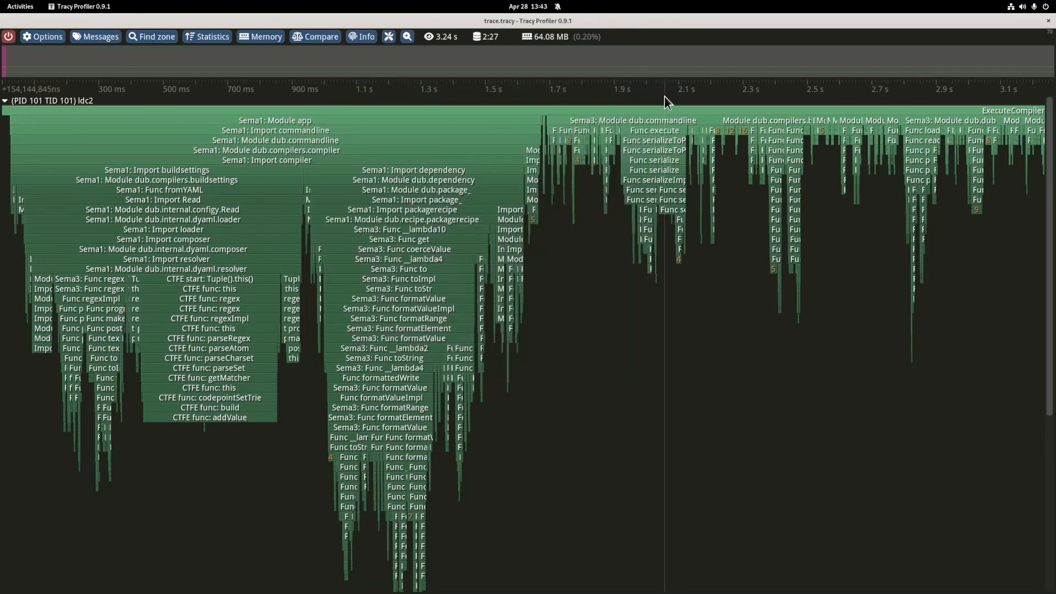
{"action": "mouse_move", "coordinate": [882, 227]}
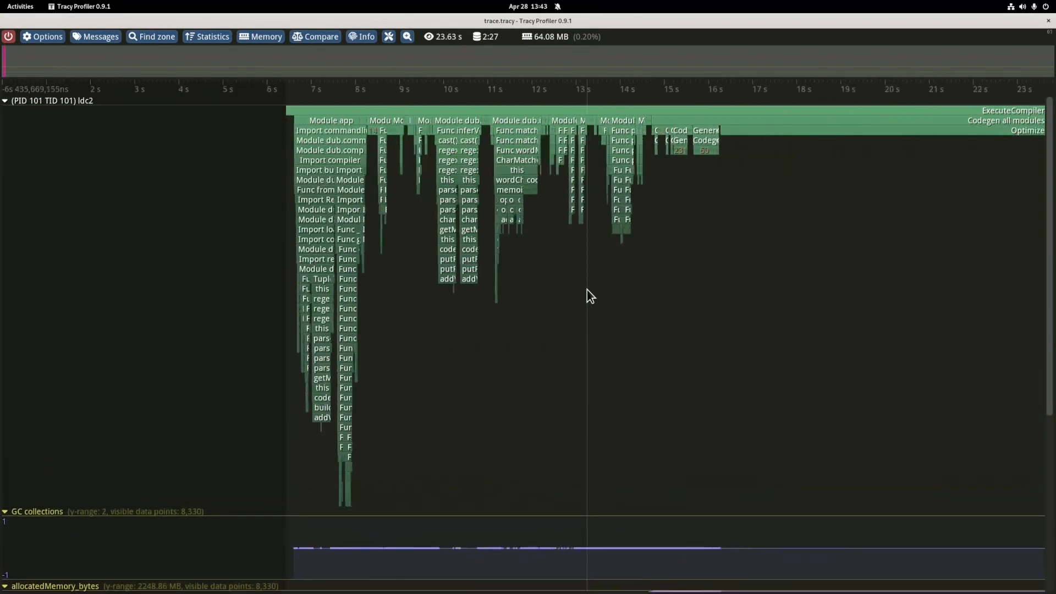
Step: Zoom out the Tracy timeline to show the full 23-second ldc2 build
{"action": "scroll", "scroll_direction": "down", "scroll_amount": 3}
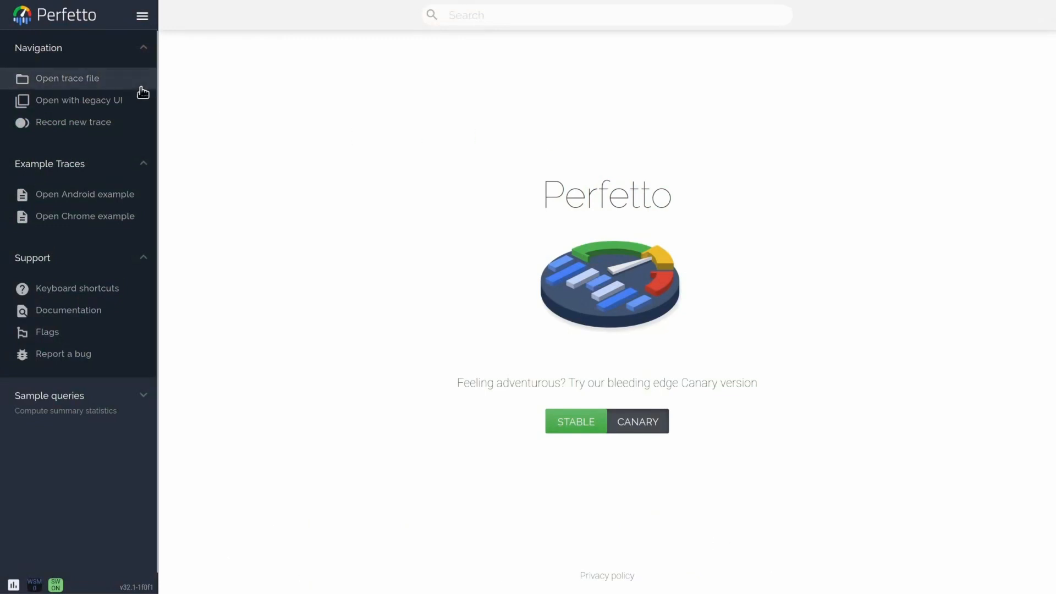
Step: Open trace.json from the dub folder in Perfetto
{"action": "left_click", "coordinate": [67, 78]}
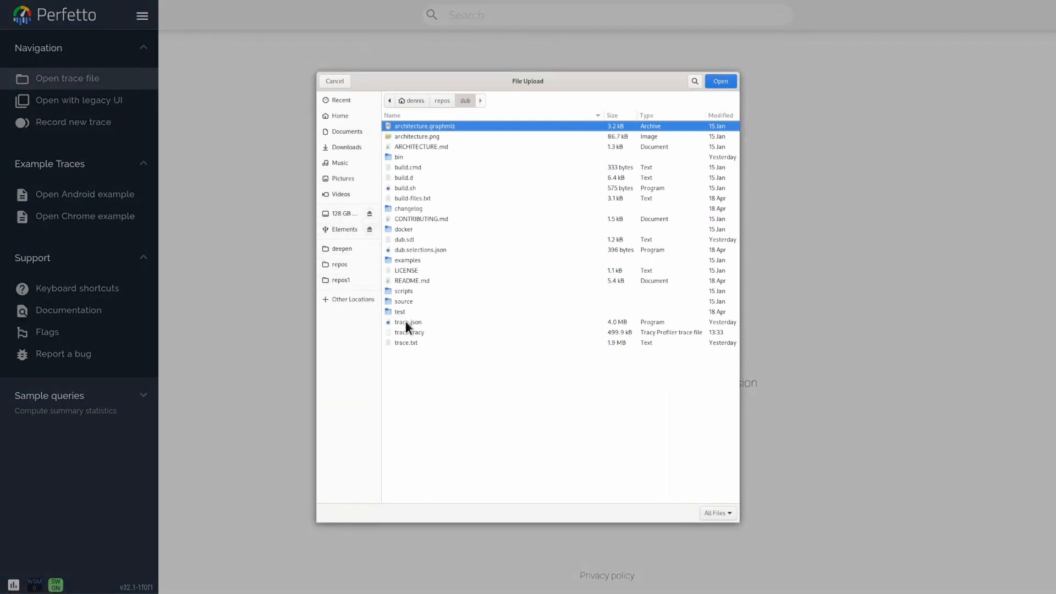
{"action": "left_click", "coordinate": [407, 321]}
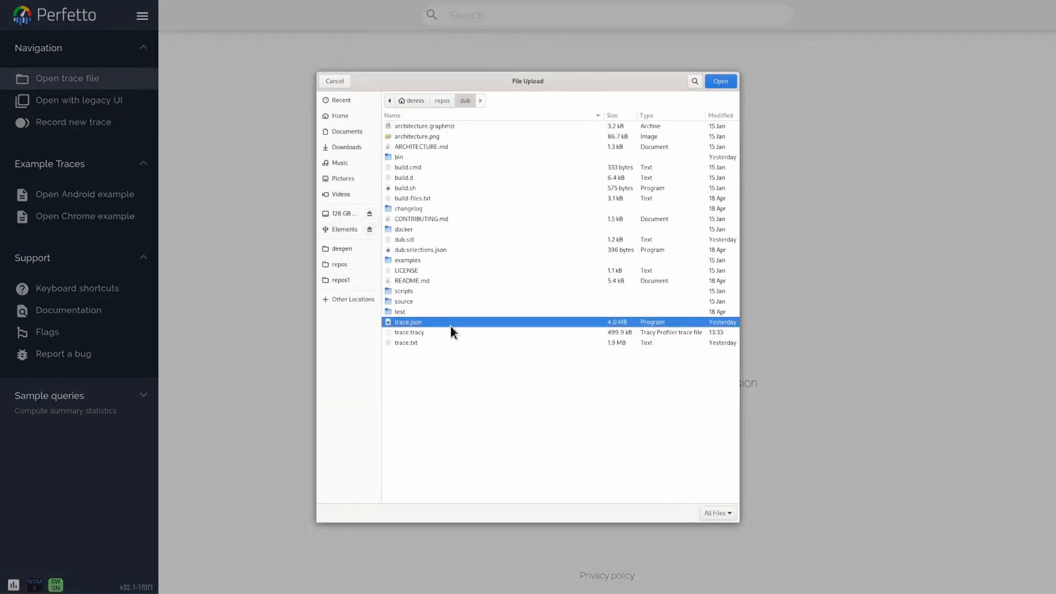
{"action": "left_click", "coordinate": [720, 81]}
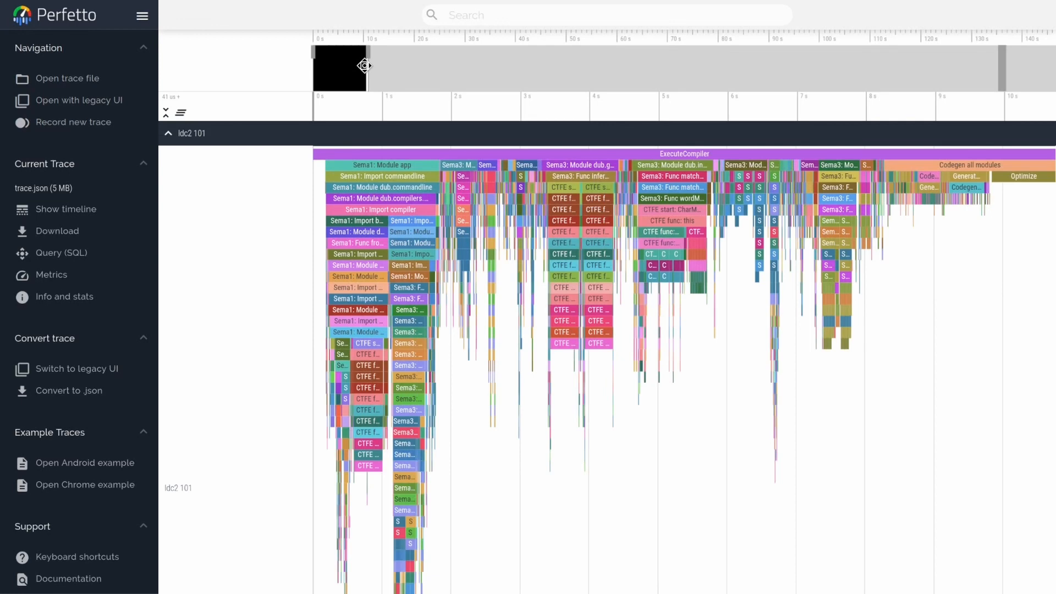
{"action": "mouse_move", "coordinate": [731, 261]}
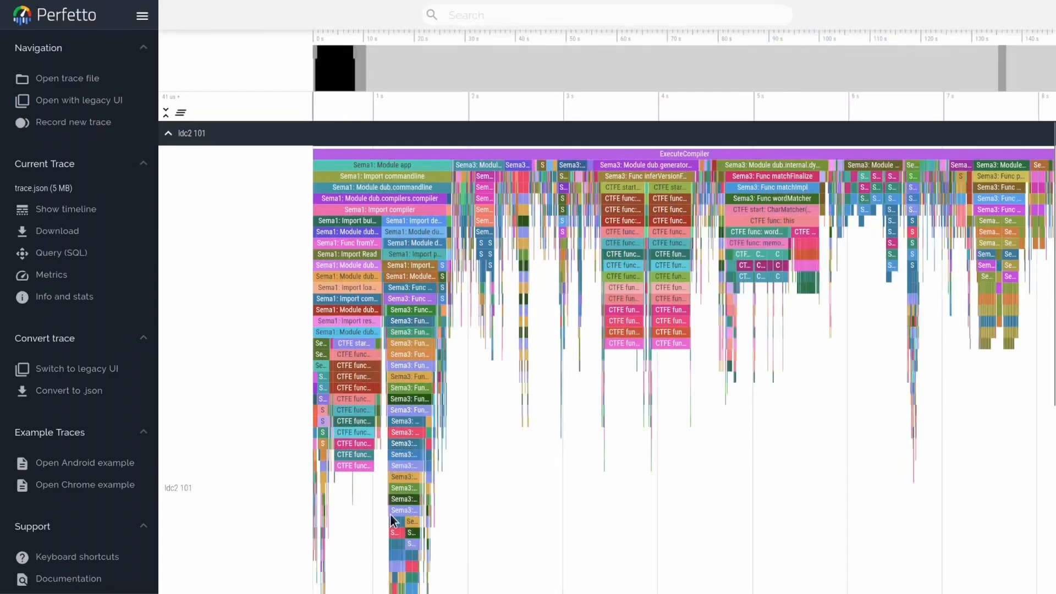
{"action": "mouse_move", "coordinate": [633, 254]}
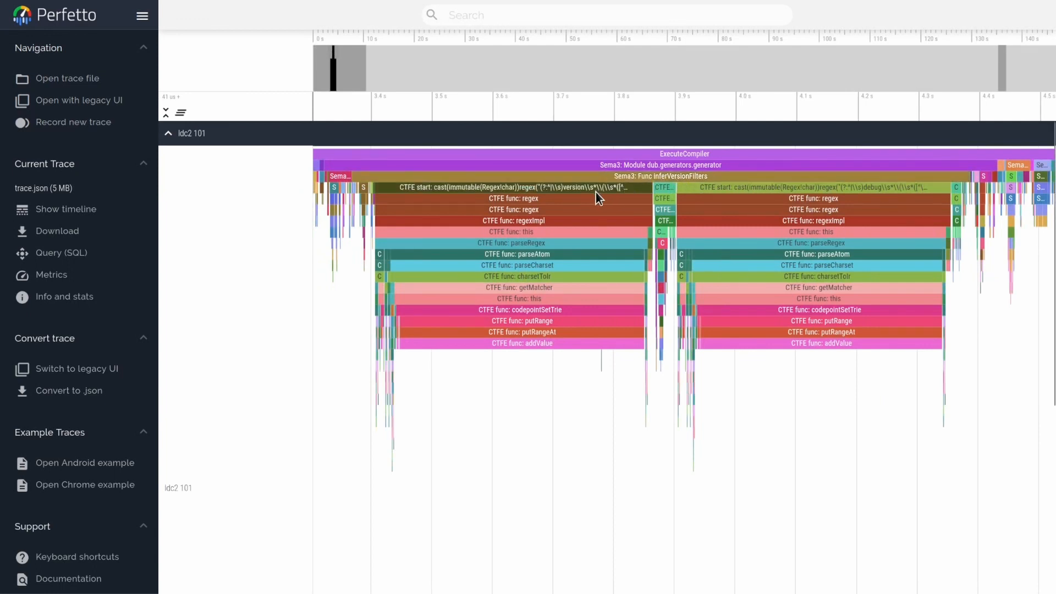
Step: Select the CTFE func: addValue slice to view its ~401 ms details
{"action": "left_click", "coordinate": [522, 342]}
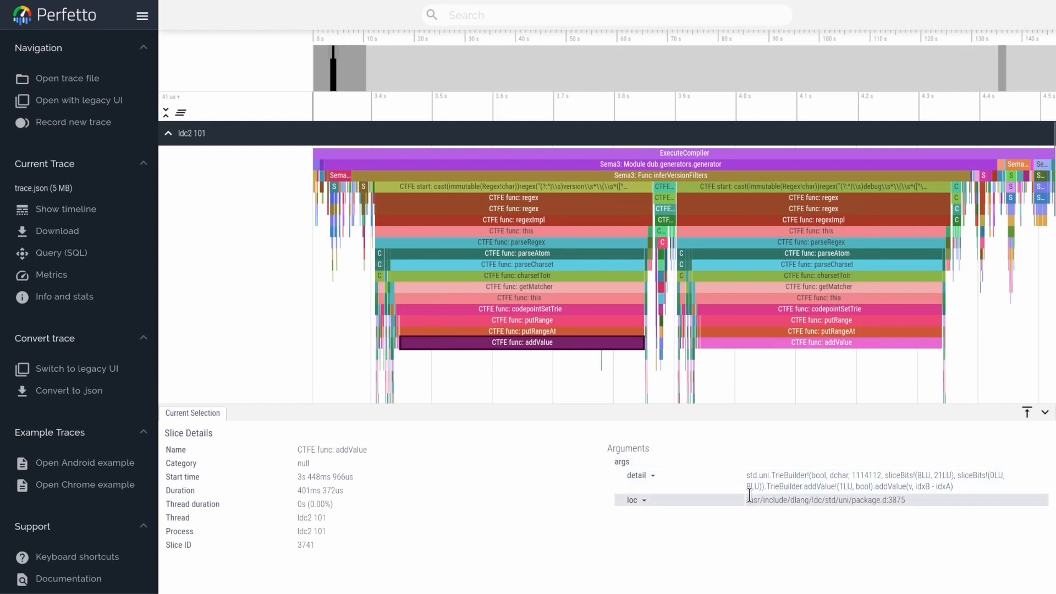
{"action": "left_click", "coordinate": [663, 175]}
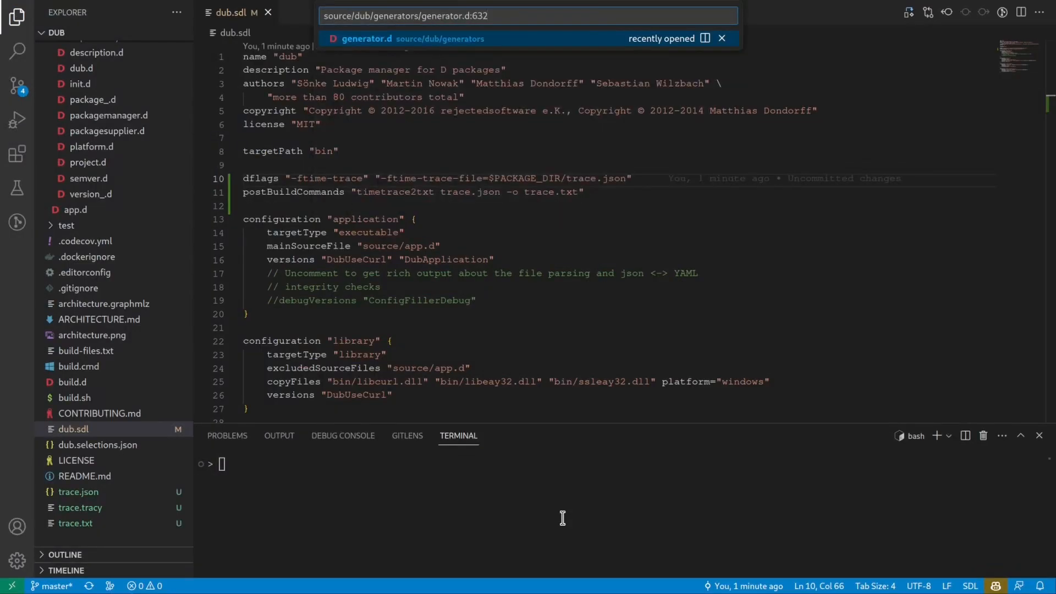
Step: Open generator.d:632 and replace both ctRegex declarations with runtime regex
{"action": "left_click", "coordinate": [412, 39]}
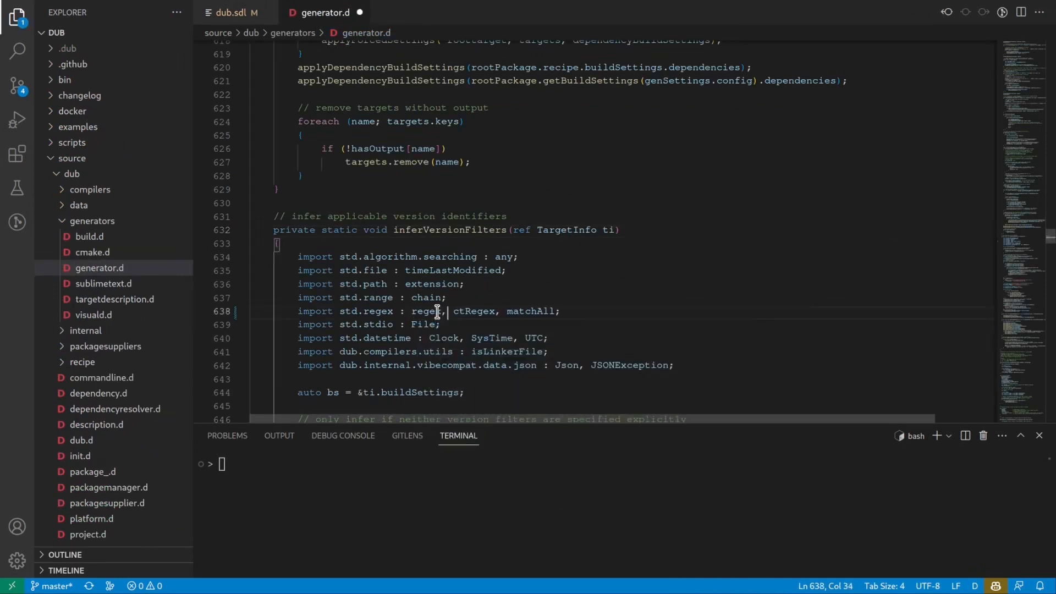
{"action": "double_click", "coordinate": [473, 310]}
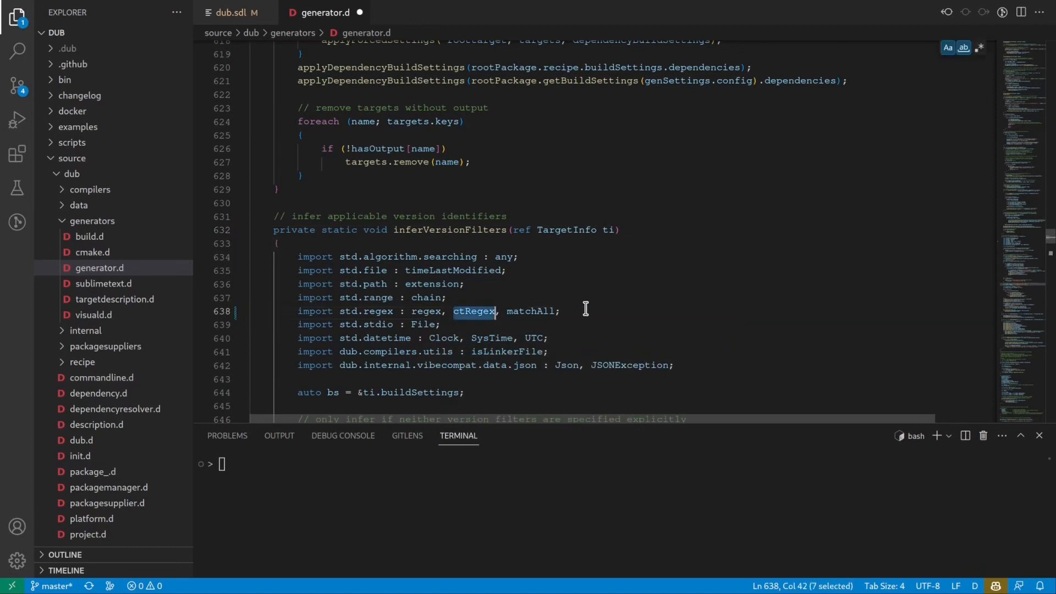
{"action": "scroll", "scroll_direction": "down", "scroll_amount": 3}
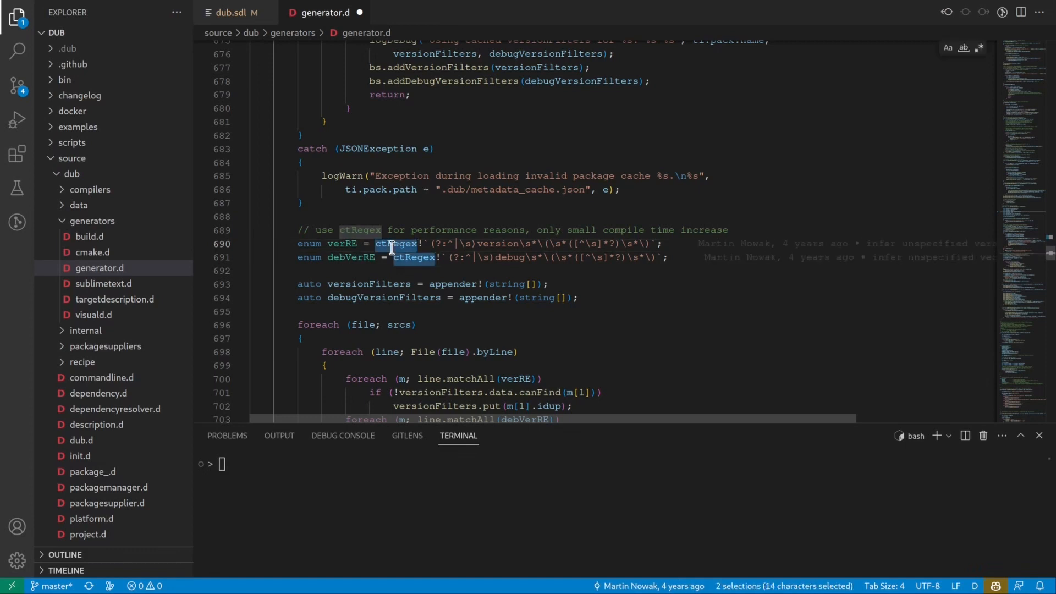
{"action": "type", "text": "regex"}
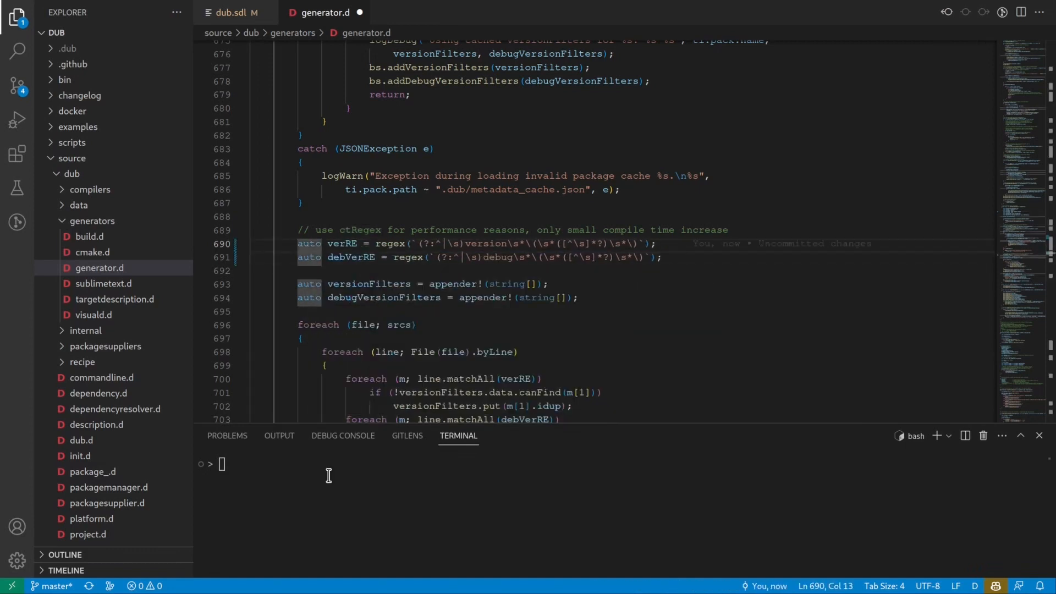
{"action": "type", "text": "time"}
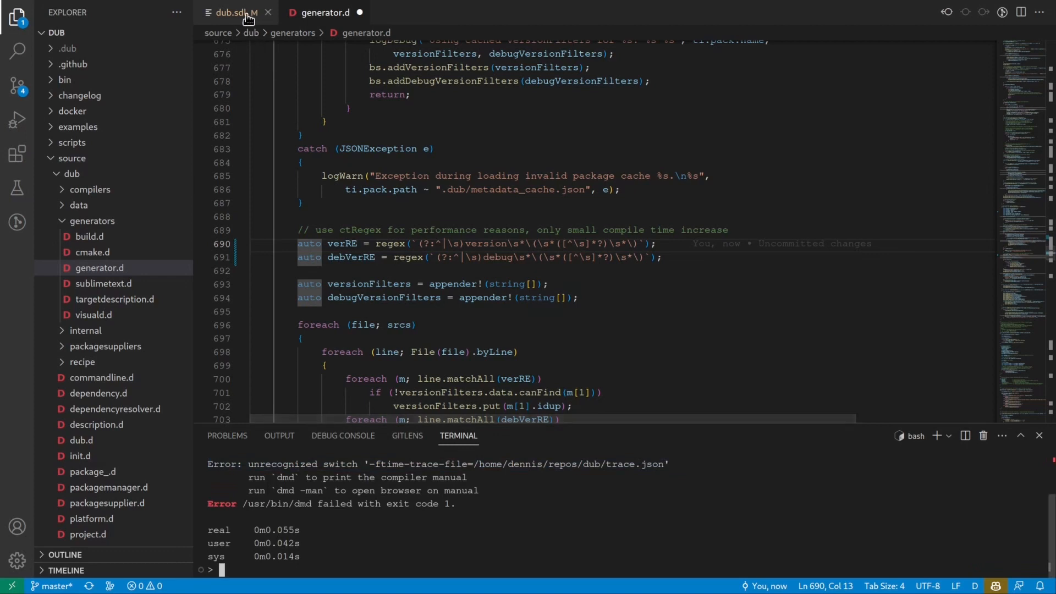
Step: Add platform="ldc" to the dflags and postBuildCommands lines in dub.sdl
{"action": "left_click", "coordinate": [232, 13]}
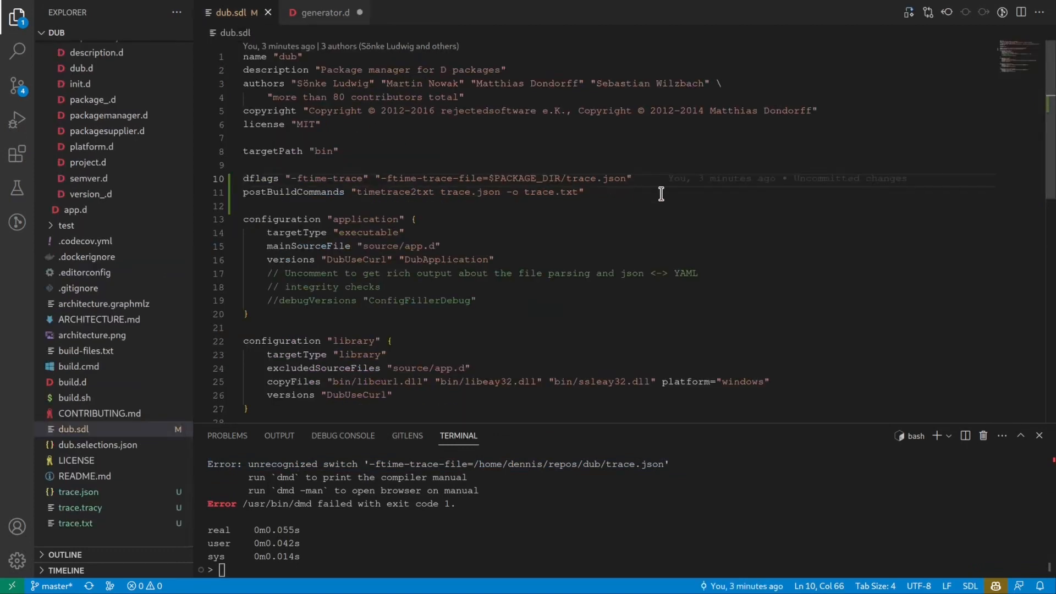
{"action": "type", "text": "platform=\"\""}
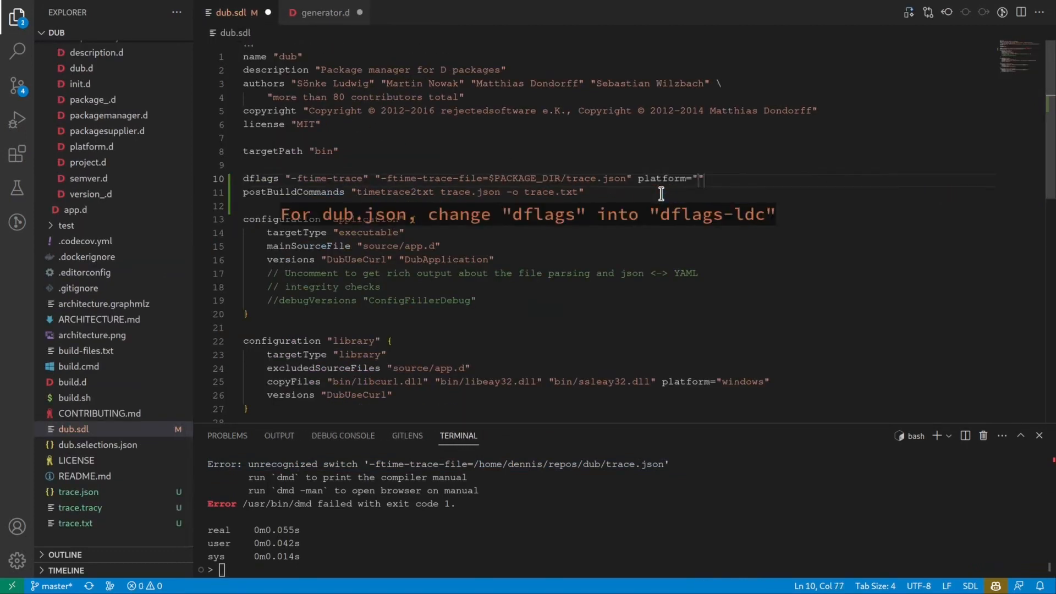
{"action": "type", "text": "pla"}
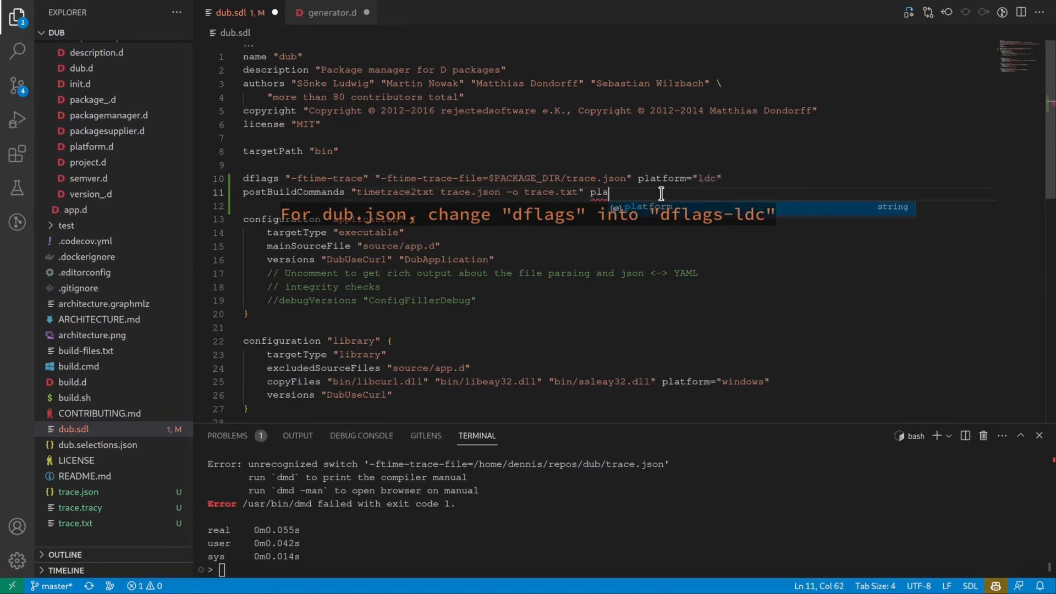
{"action": "type", "text": "form=\""}
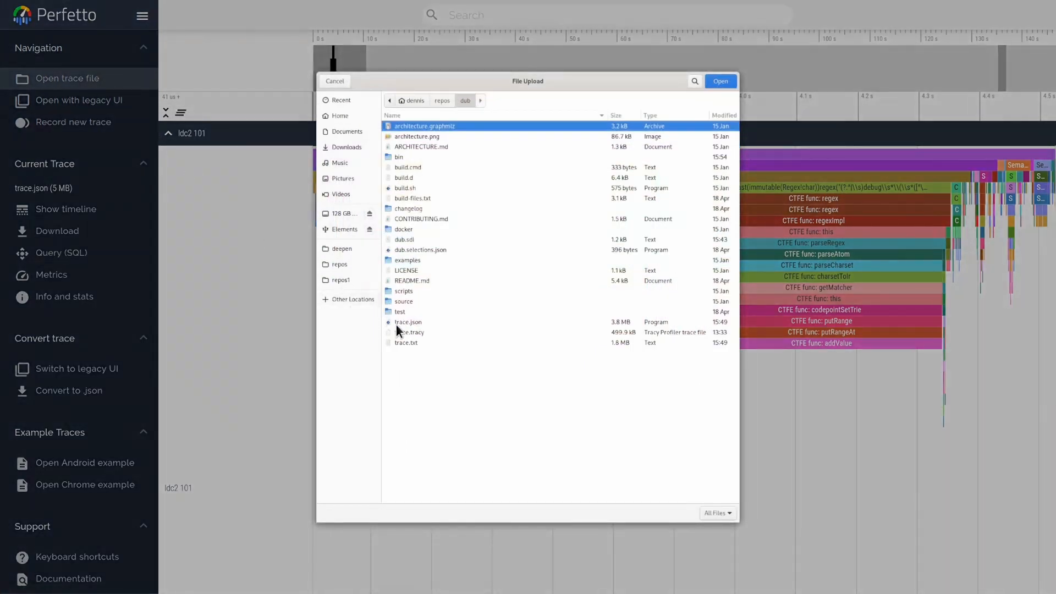
Step: Load the rebuilt 4 MB trace.json and select the ~45.6 ms inferVersionFilters slice
{"action": "left_click", "coordinate": [719, 80]}
{"action": "type", "text": "inferVersionFilter"}
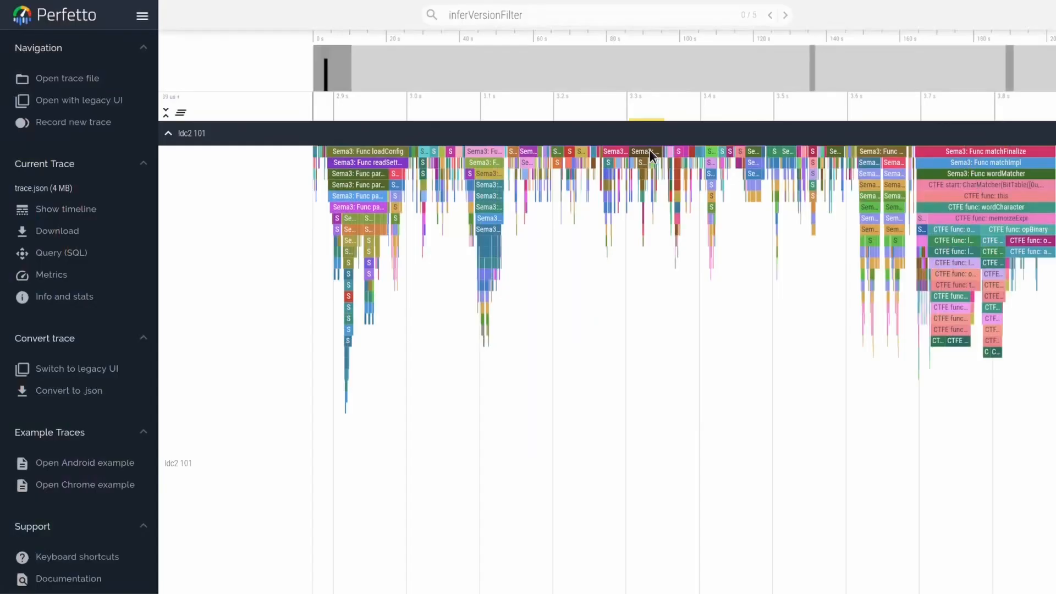
{"action": "left_click", "coordinate": [642, 150]}
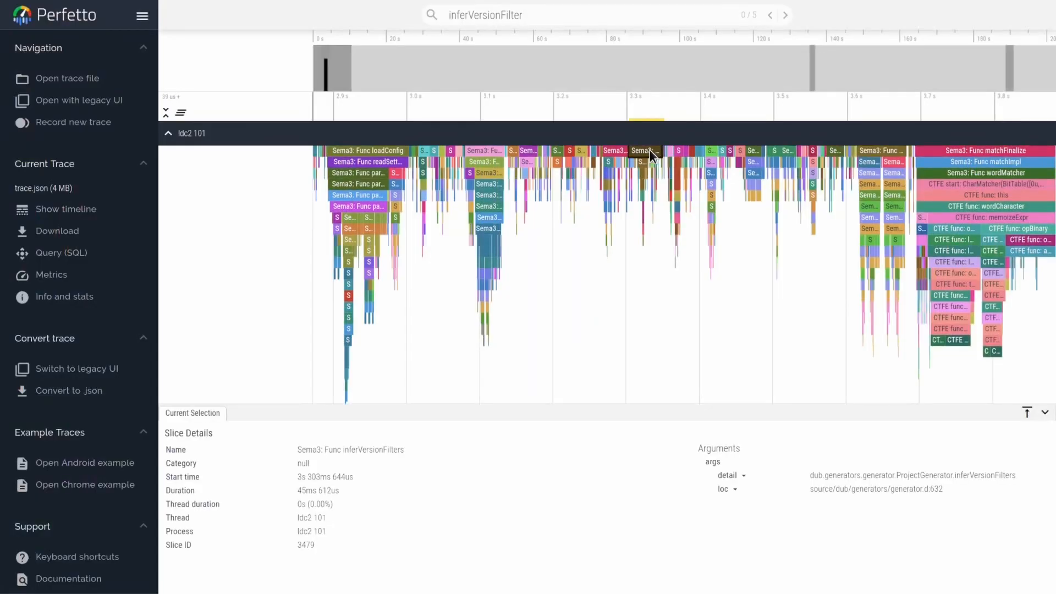